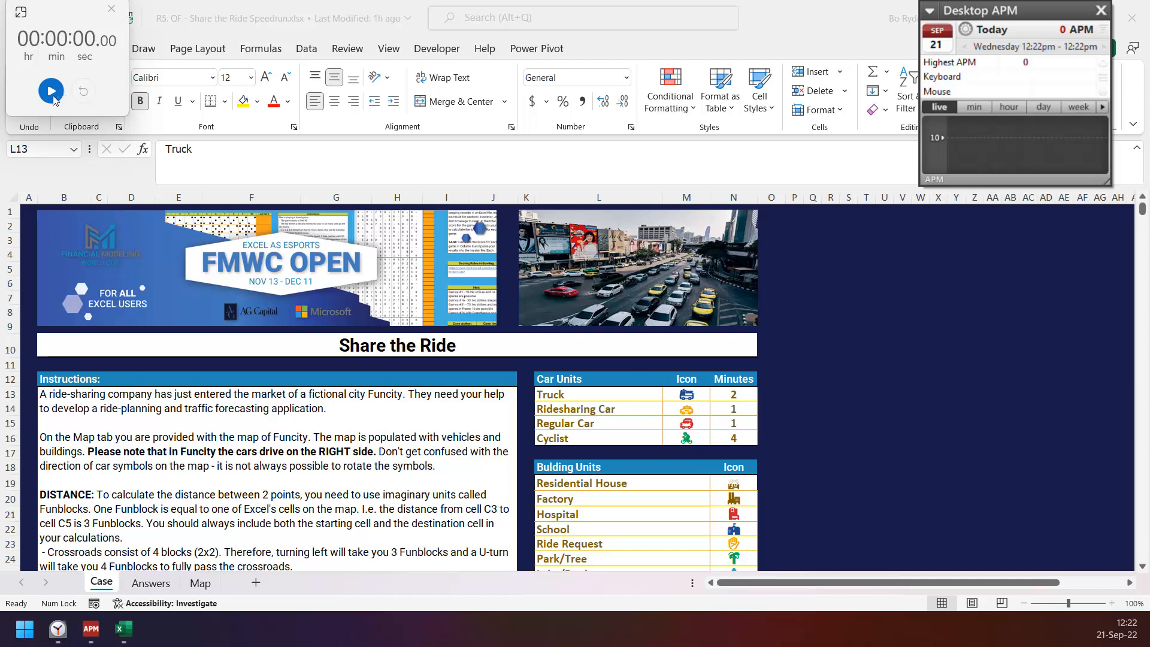
Copy the Car Units and Building Units tables from Case and paste them beside the Map sheet's map.
key(ctrl+c)
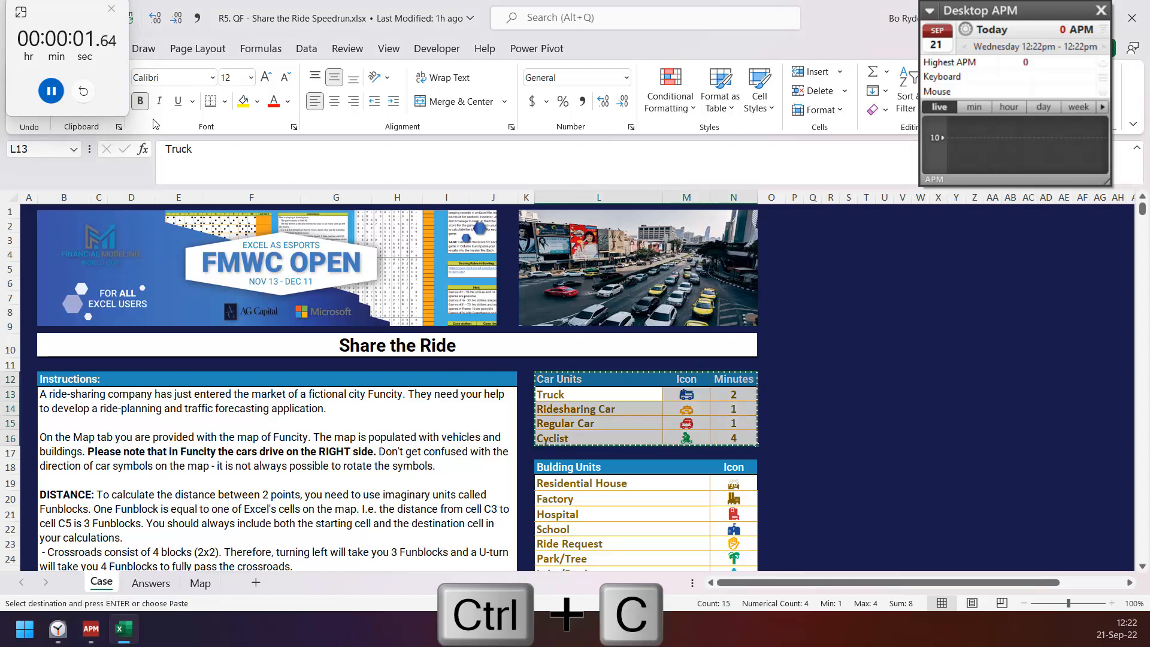
click(200, 583)
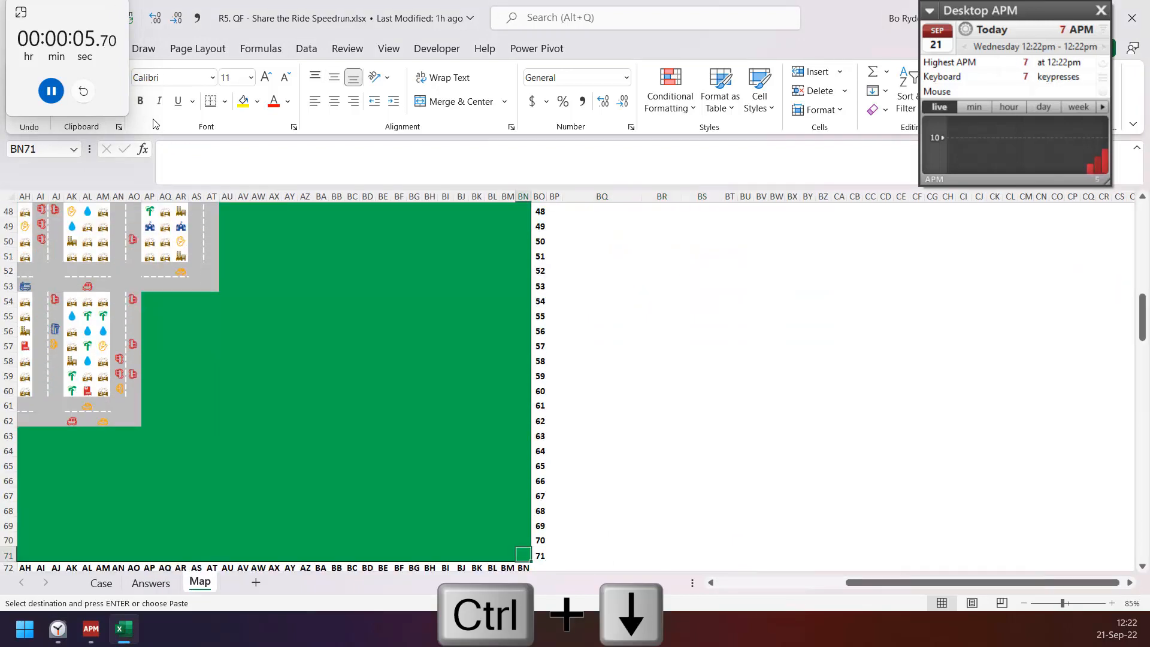
click(668, 91)
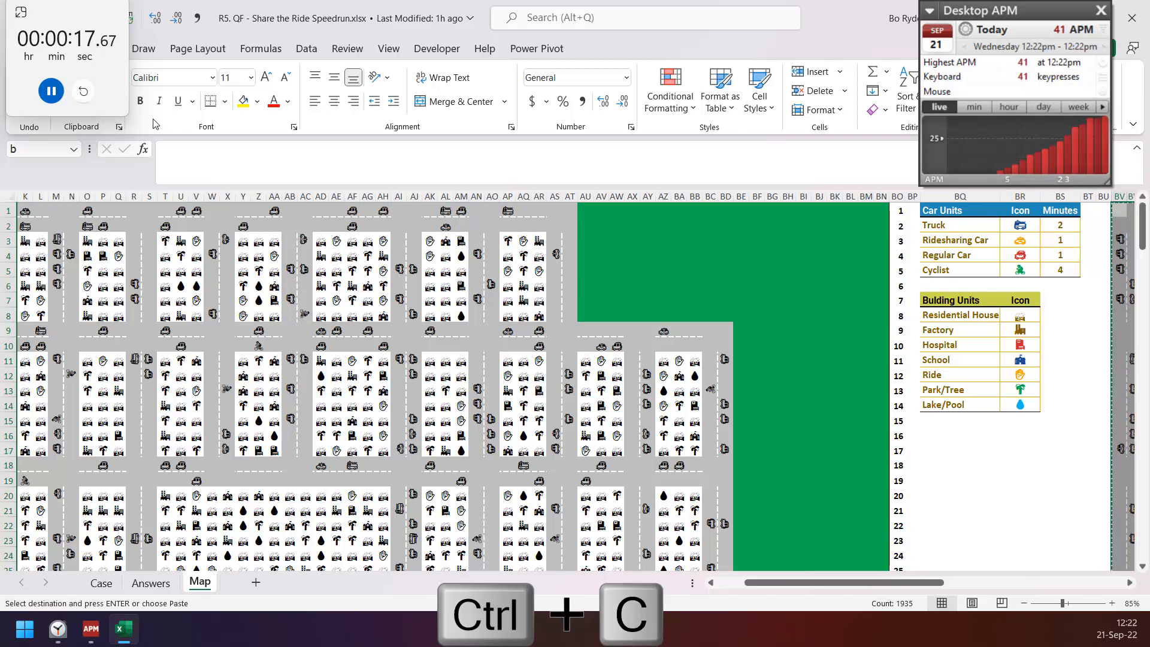
key(ctrl+down)
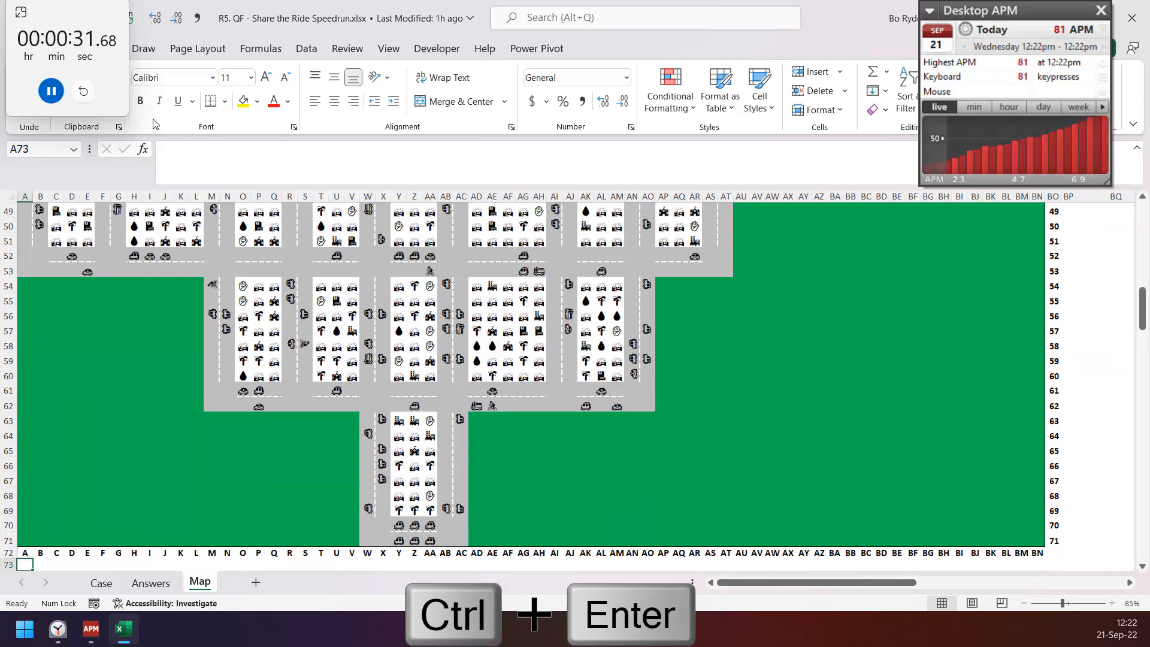
Fill U/D road markers along row 73 and R/L marker pairs down column BP.
key(ctrl+c)
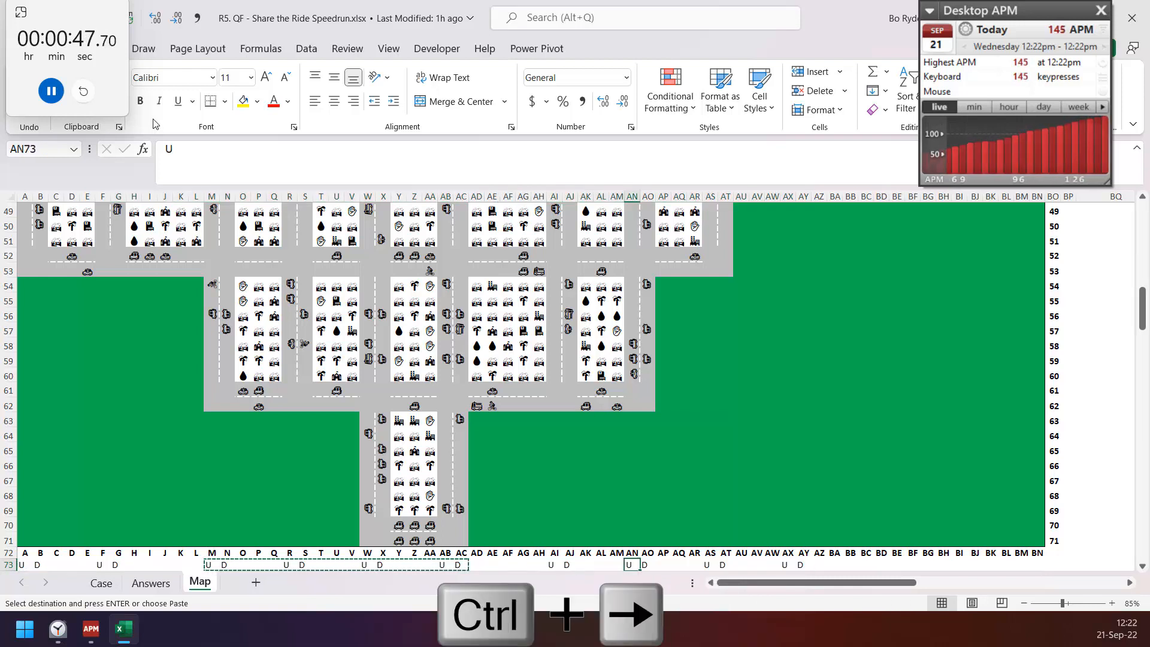
key(ctrl+v)
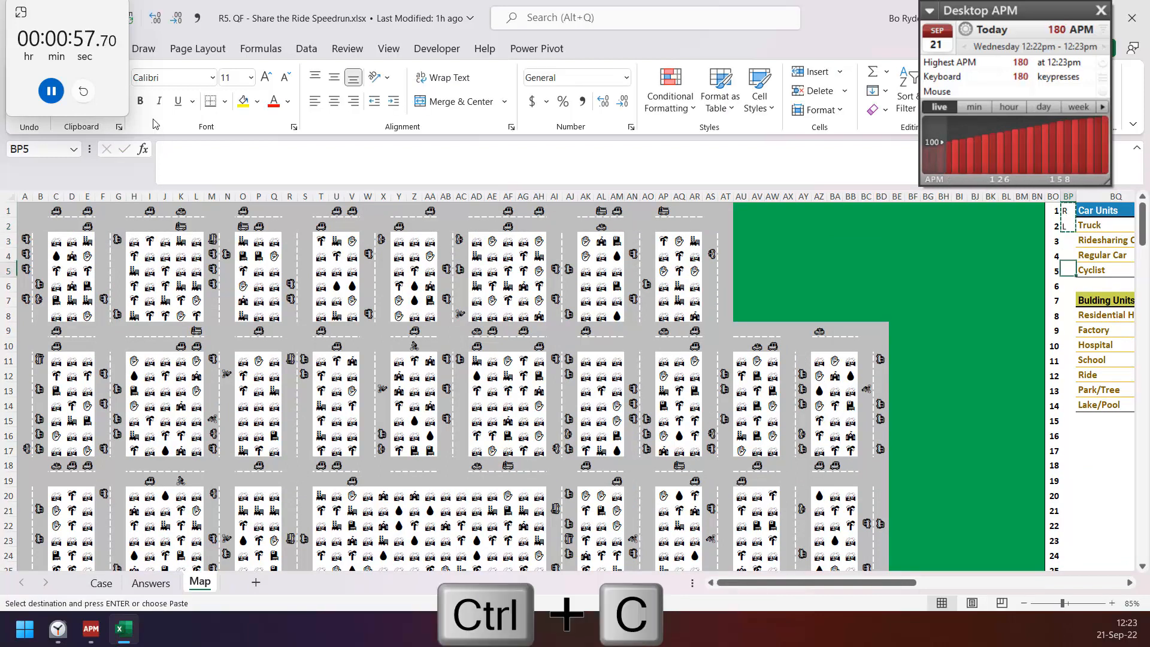
key(ctrl+shift+up)
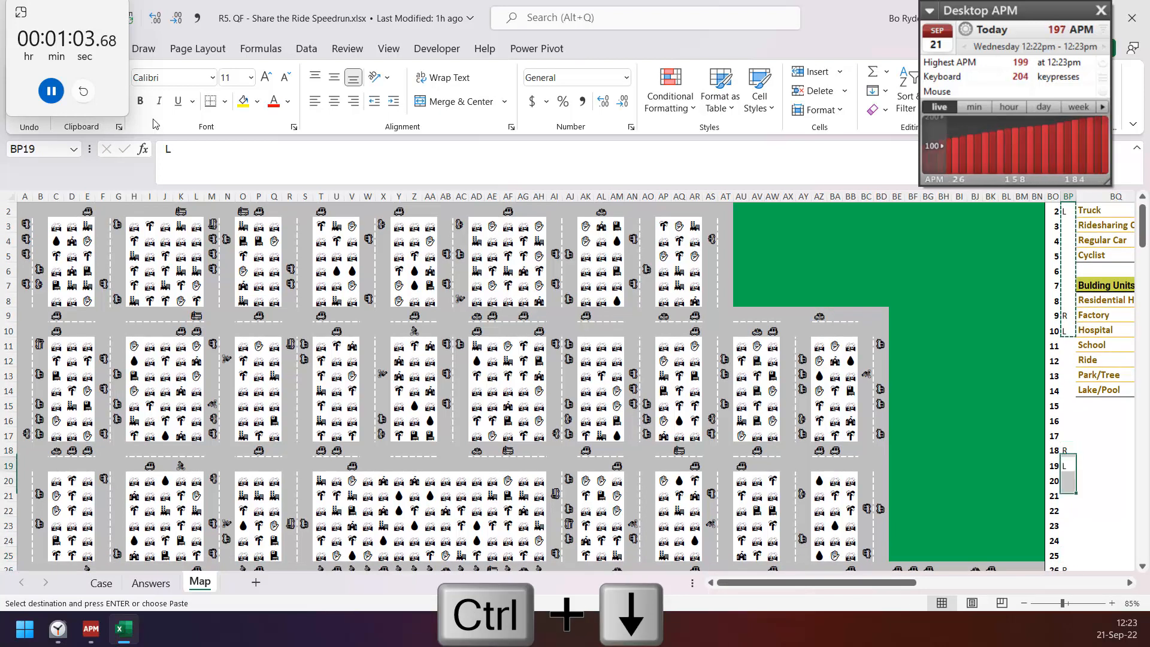
scroll(down, 3)
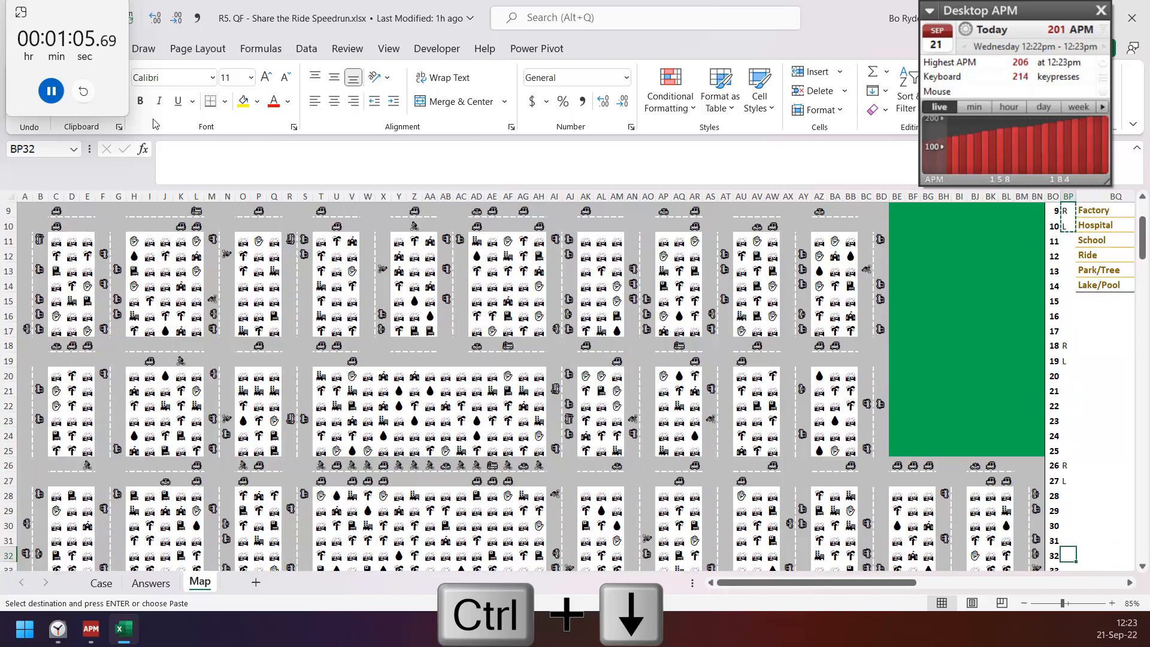
key(ctrl+v)
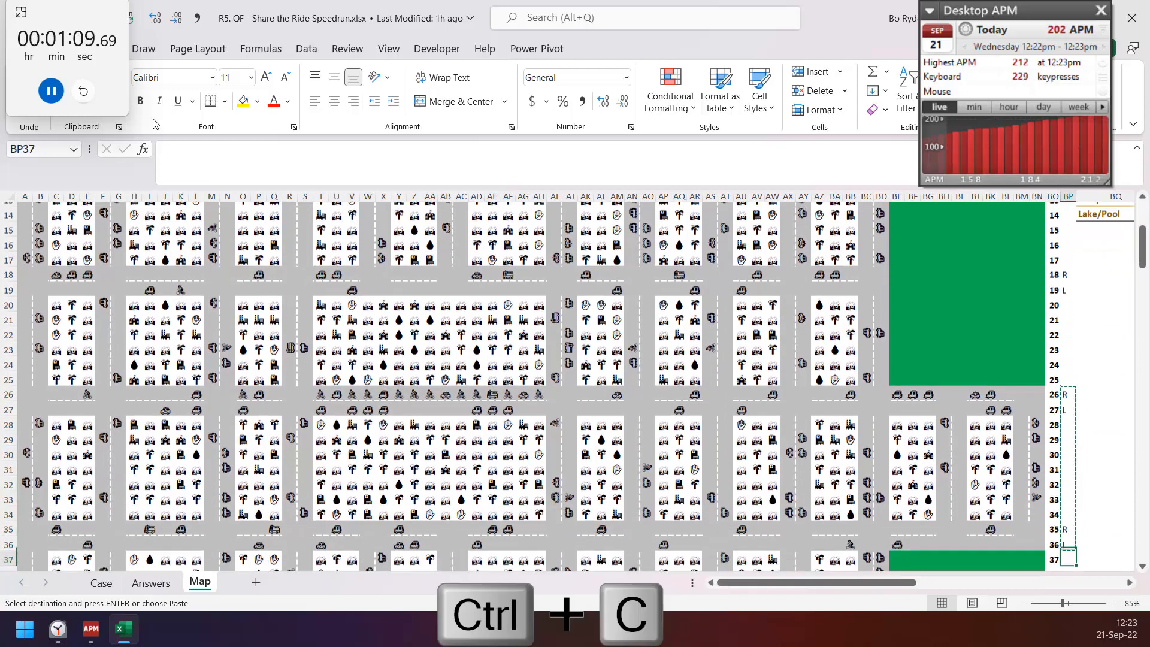
scroll(down, 3)
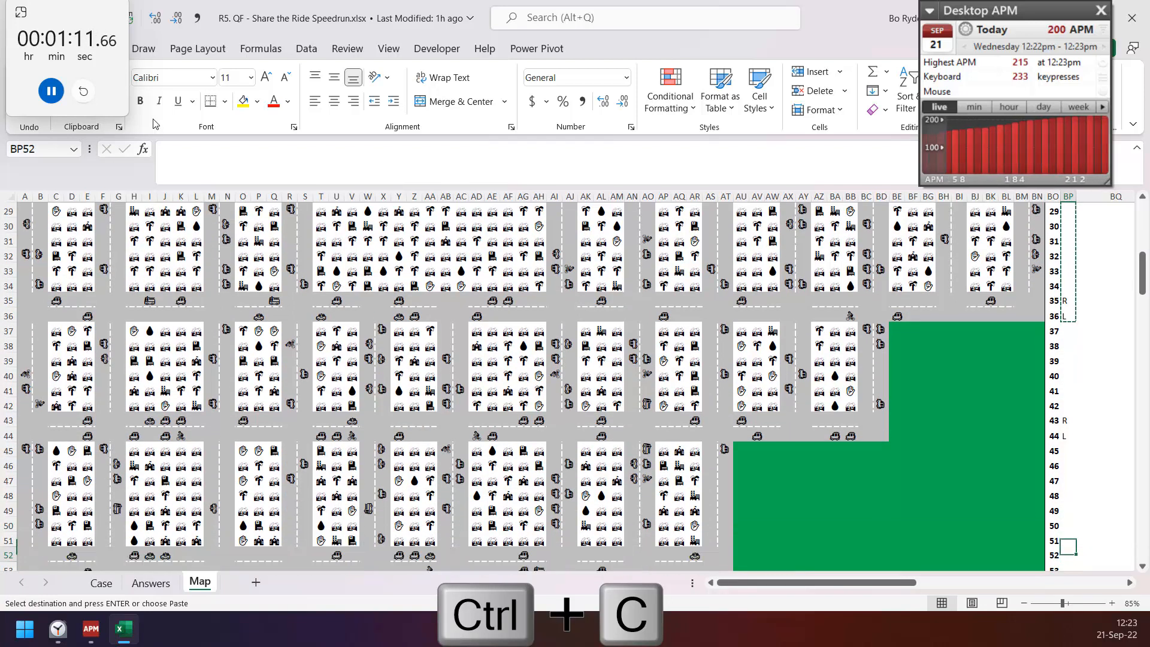
key(down)
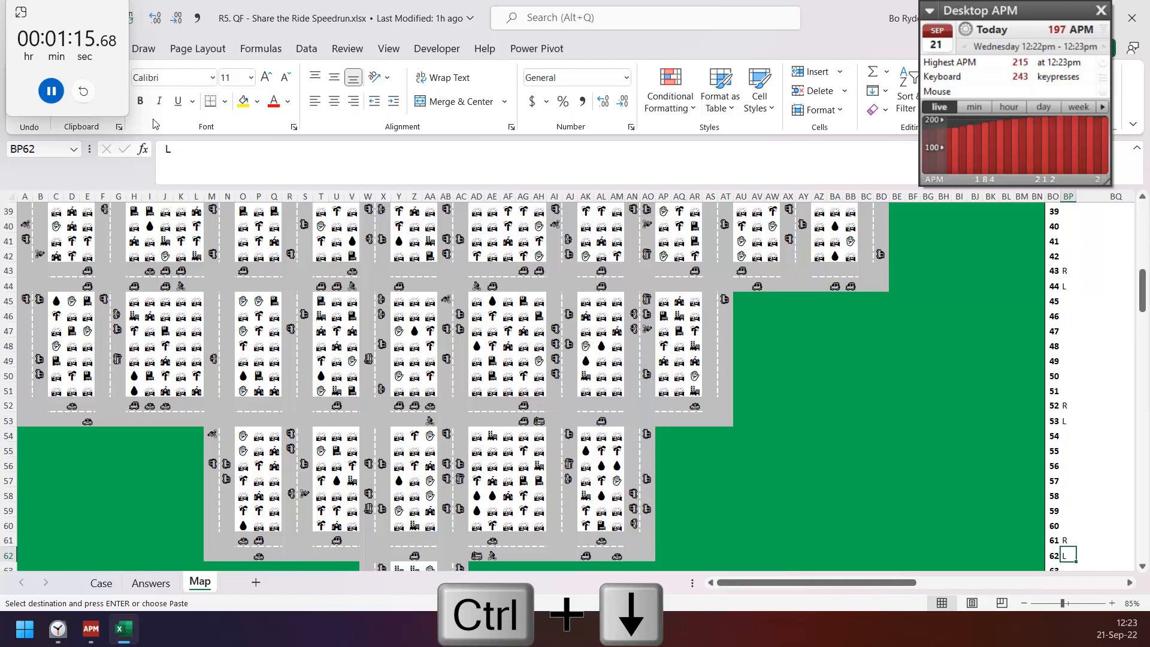
key(ctrl+shift+up)
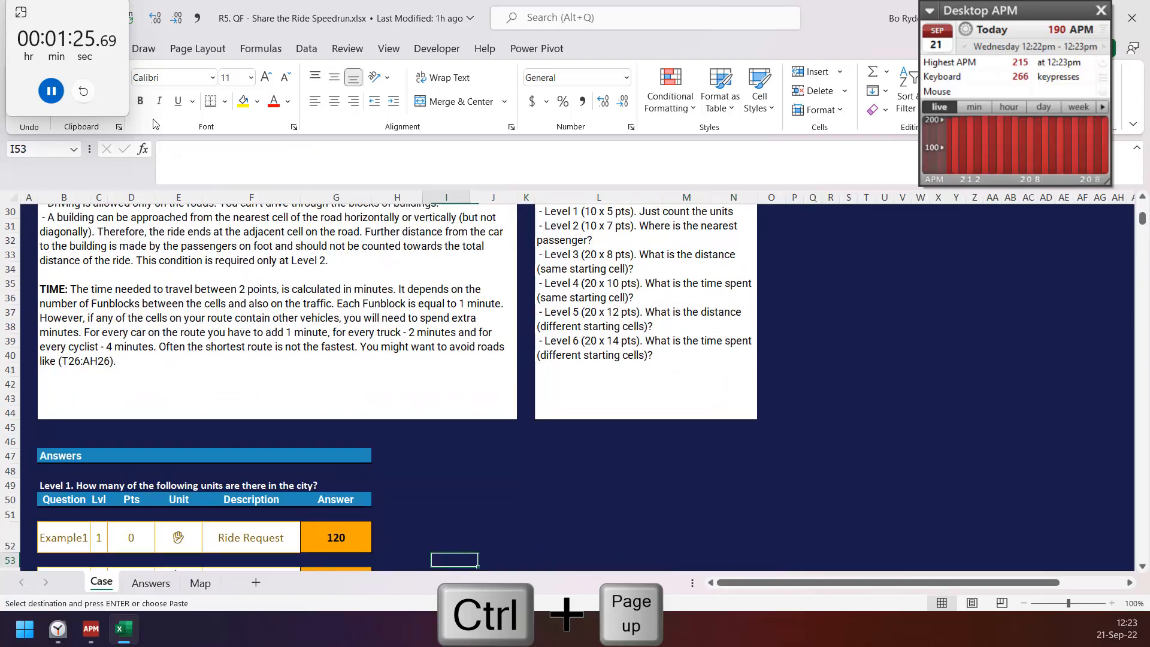
Enter a COUNTIFS formula in G54 counting each unit on the map, then scroll to Level 6.
text(=coun)
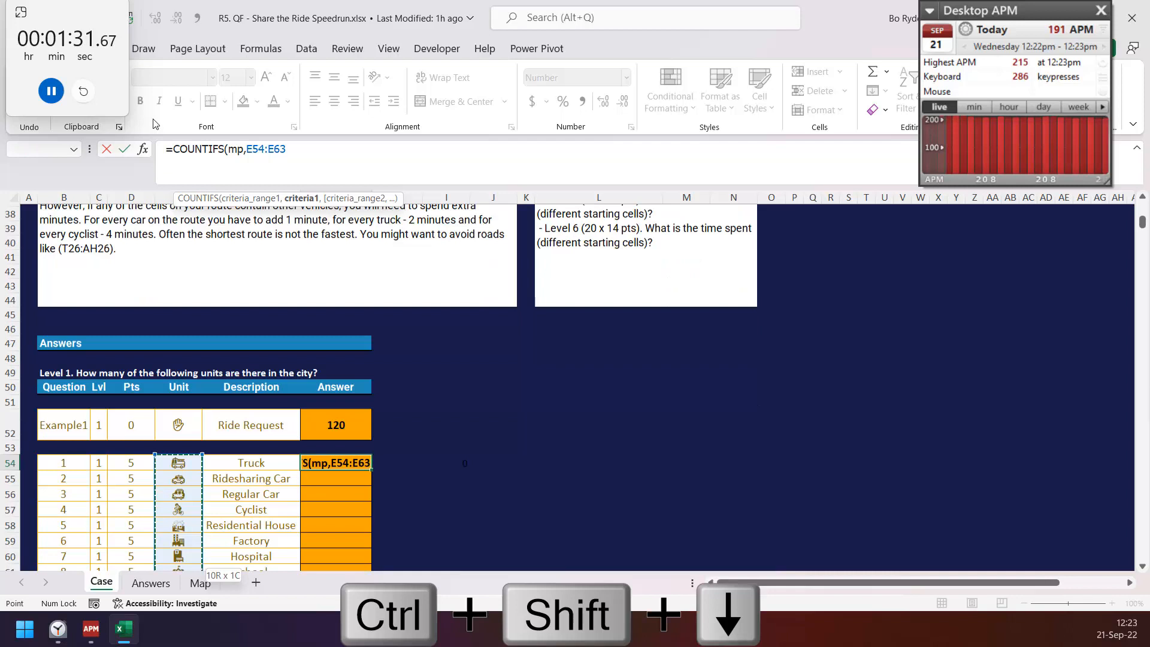
key(Enter)
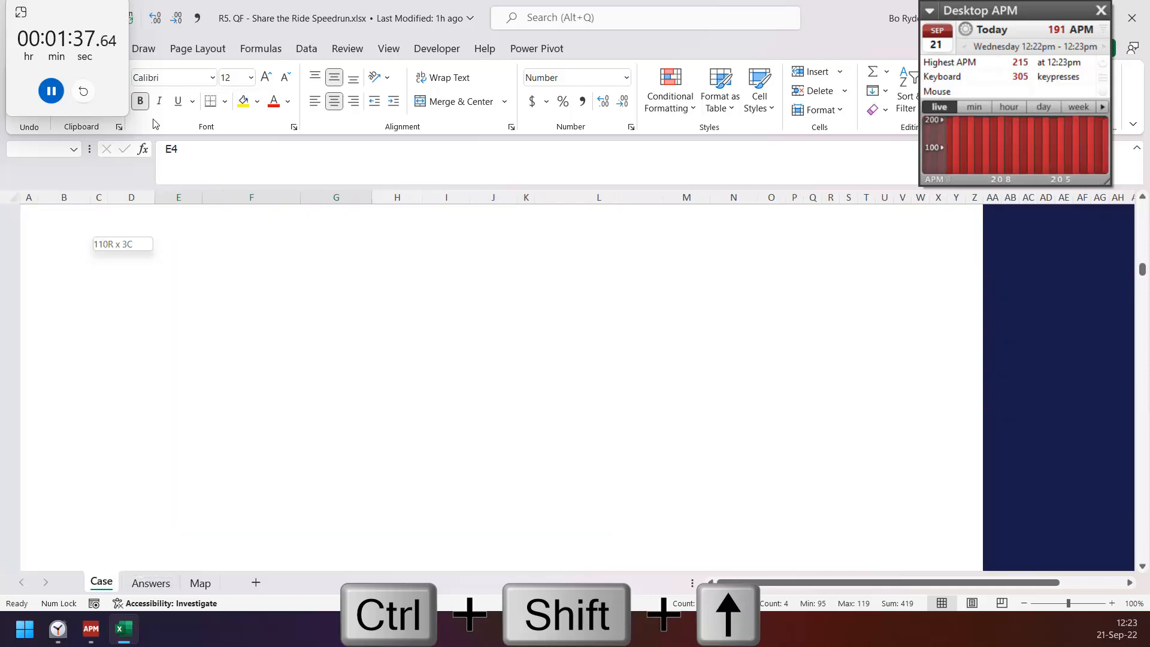
scroll(down, 3)
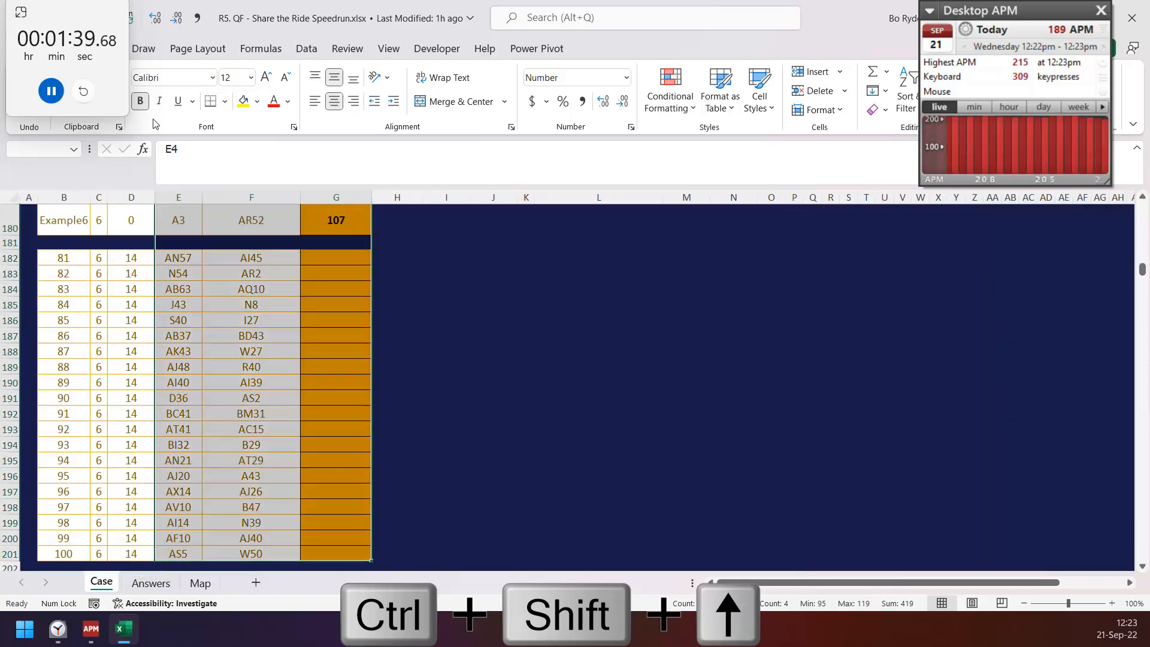
Paste the Level 6 start and destination columns from Case into the Map sheet at BQ74.
click(199, 583)
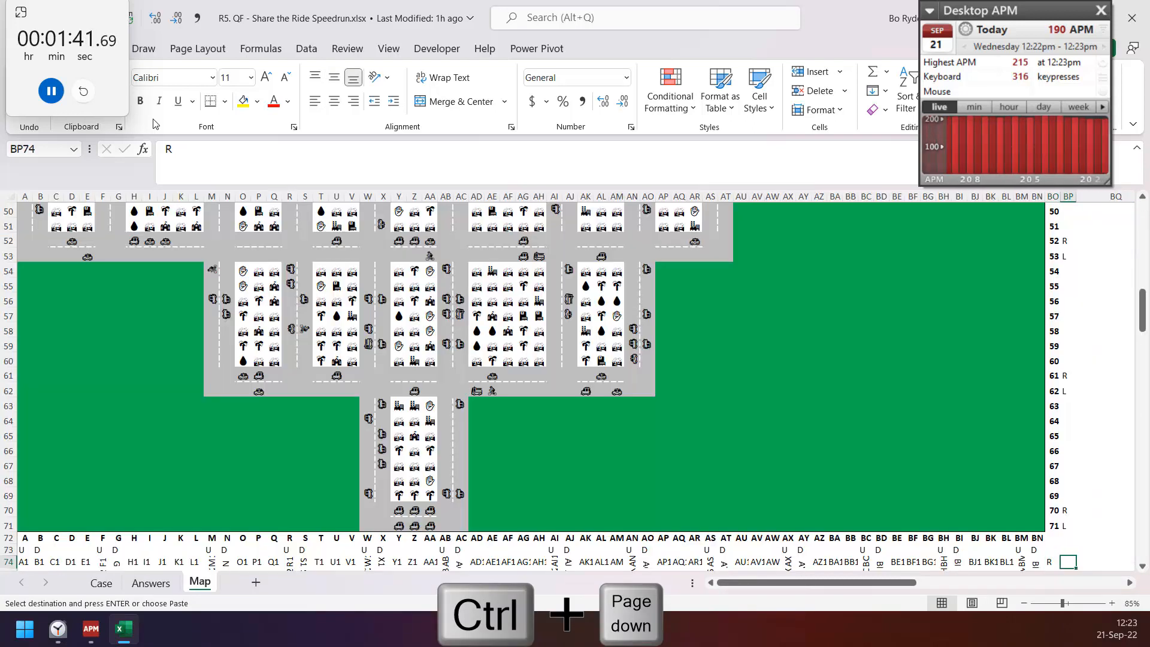
click(151, 582)
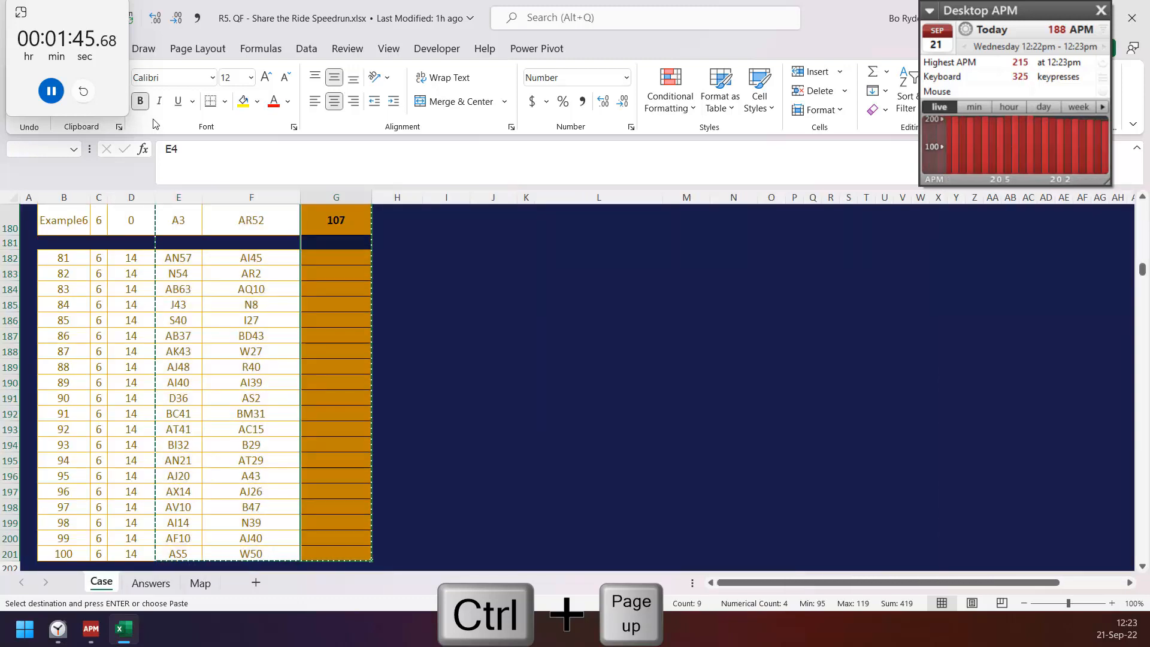
click(200, 583)
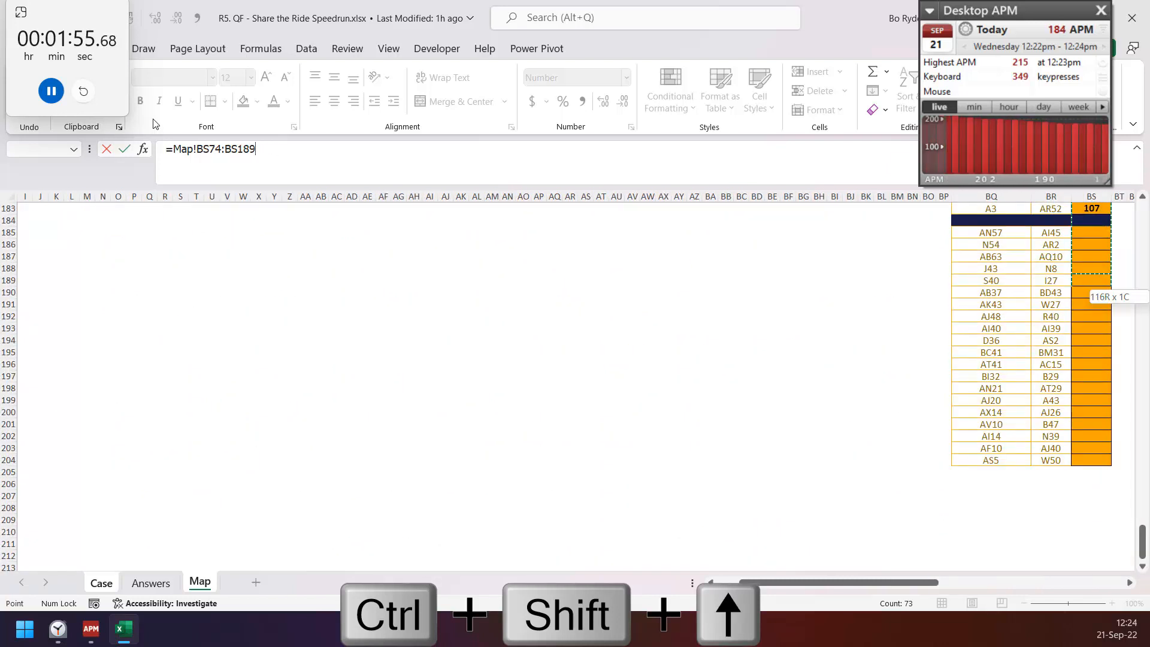
click(100, 582)
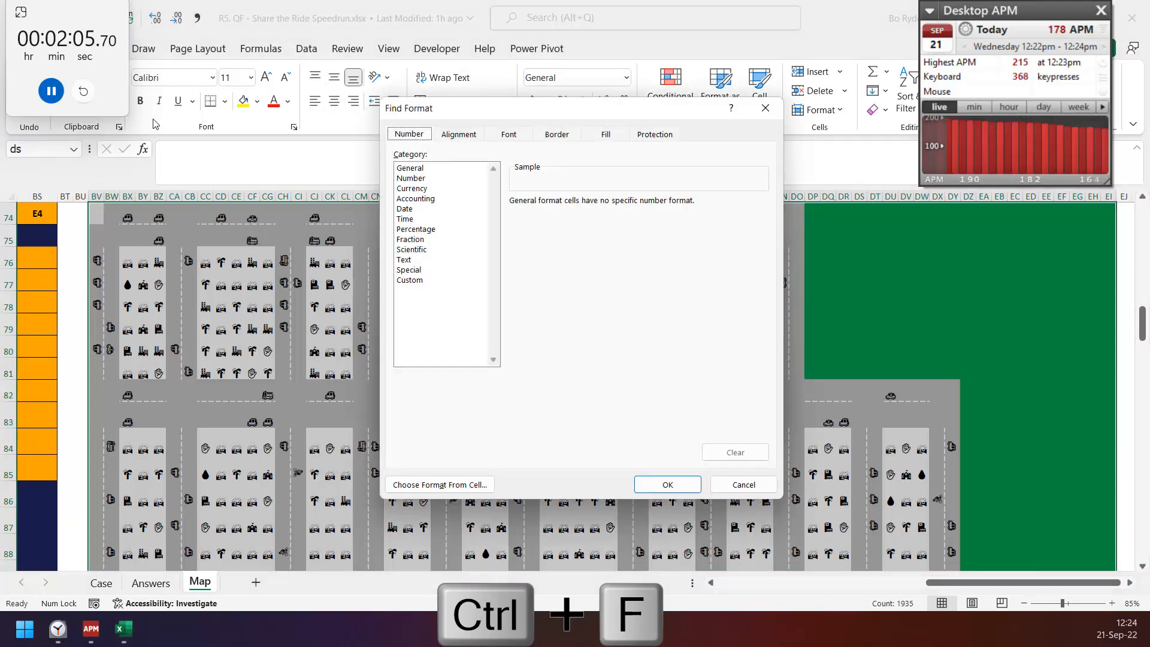
Dismiss the Find Format settings and close the Find and Replace window.
click(605, 134)
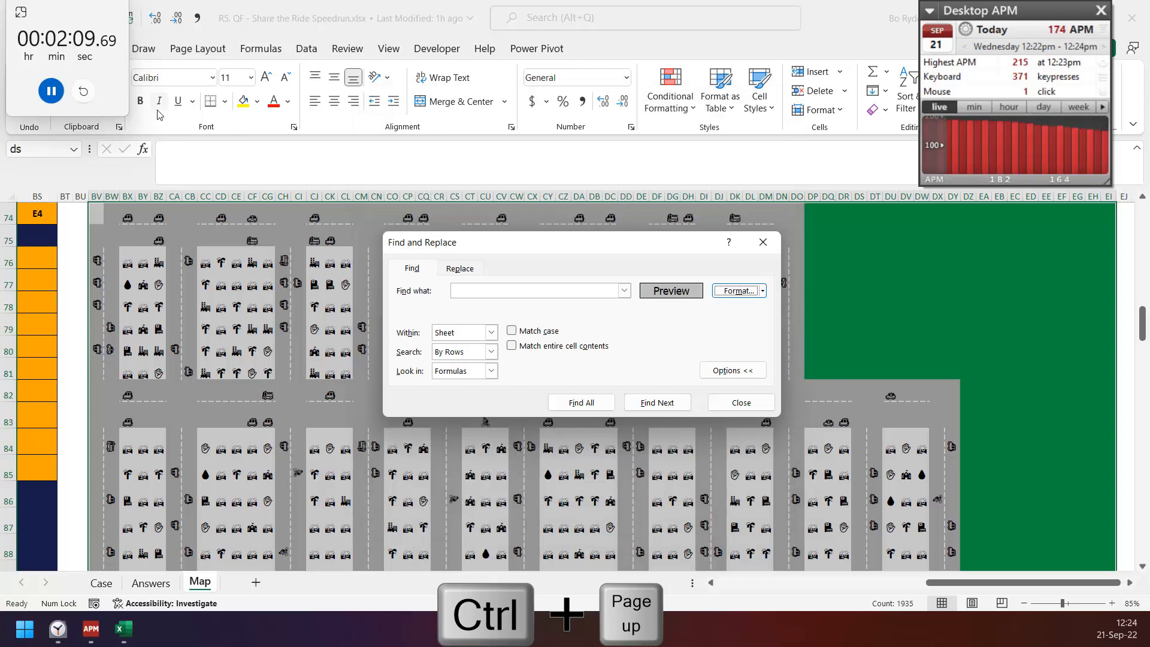
click(580, 402)
text(=IF($BR$74=A74,)
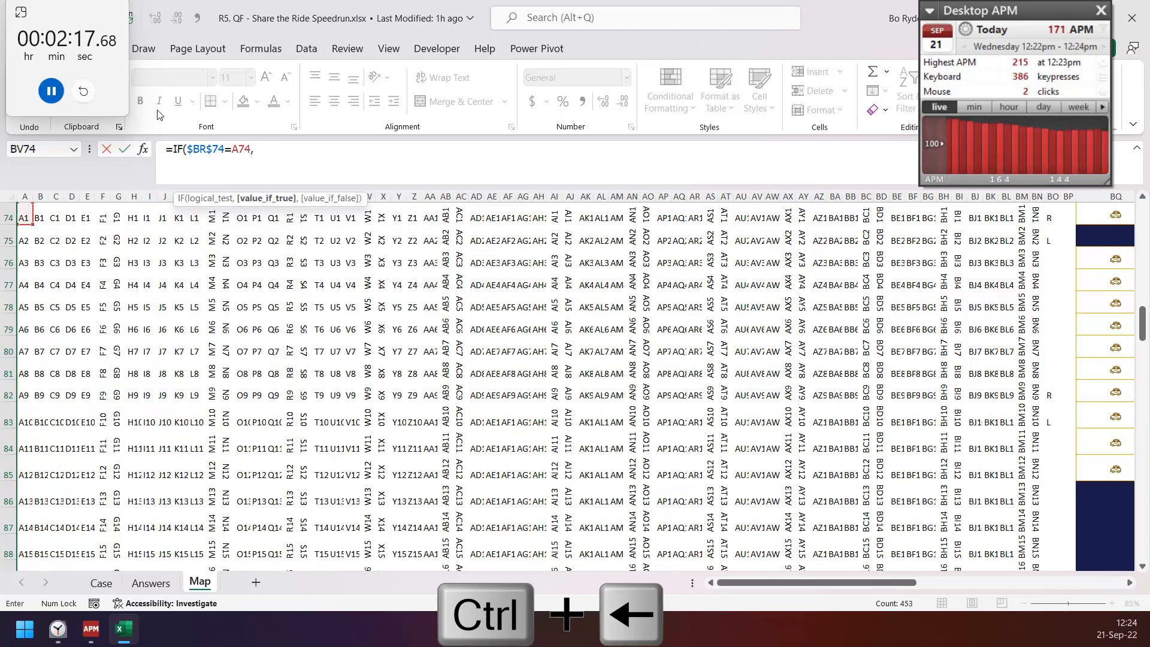
Extend the BV74 formula to =IF($BR$74=A74,1,MIN(SWITCH(...))) checking U, D, R and L neighbours.
text(1,MIN(s)
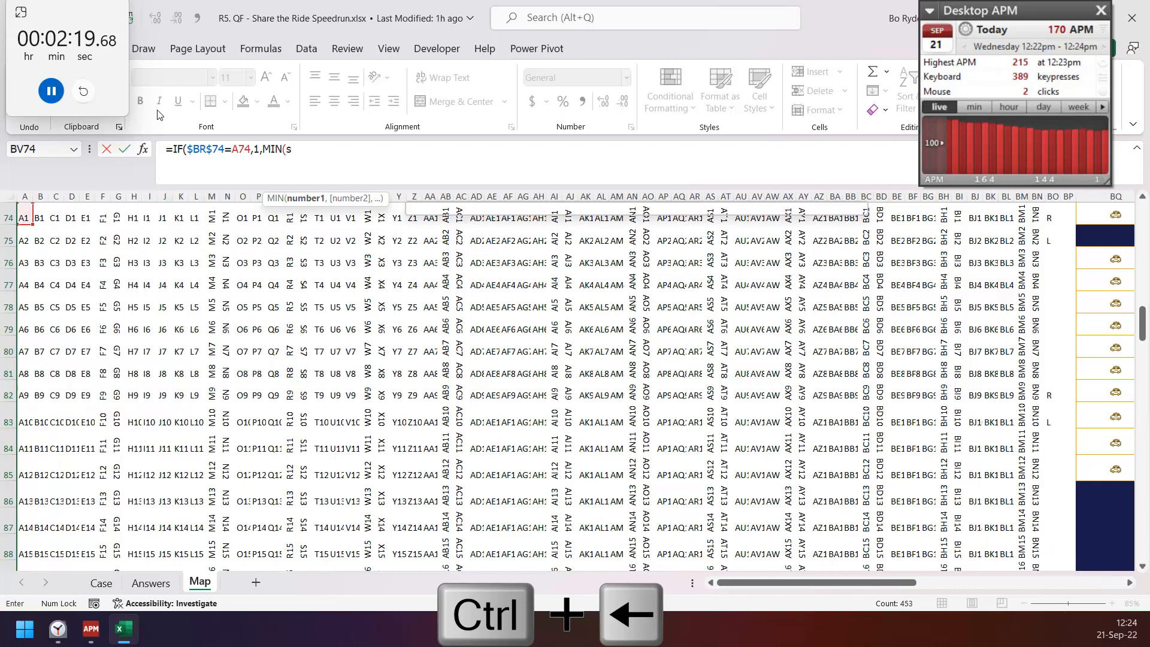
text(SWITCH(BS74)
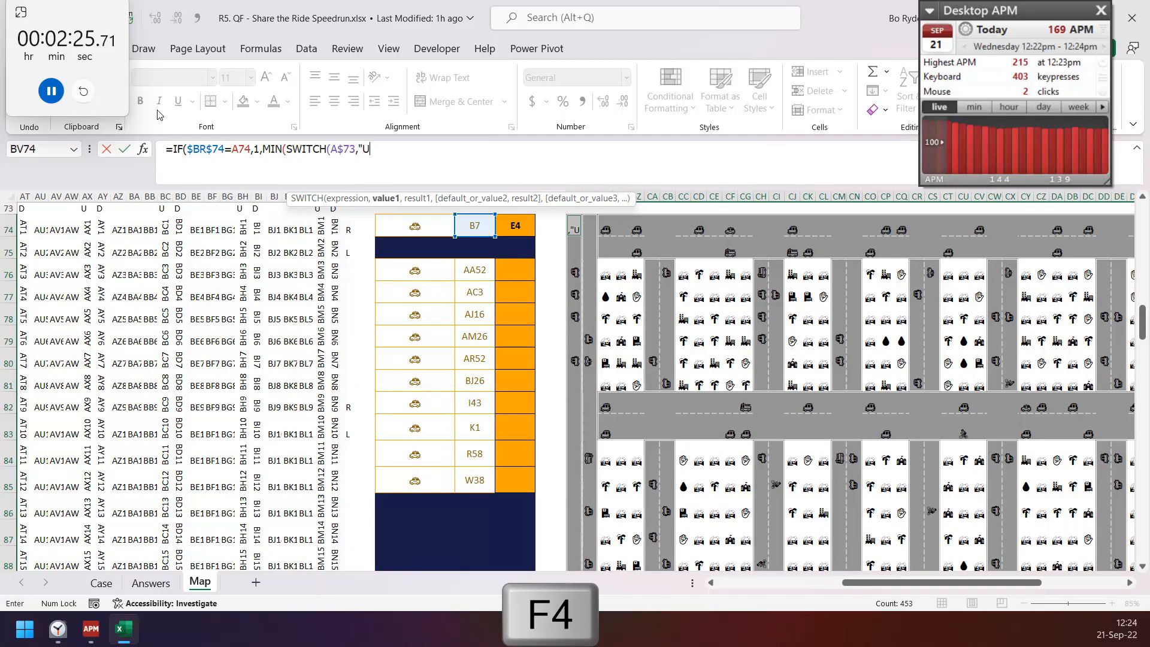
text(BV73,)
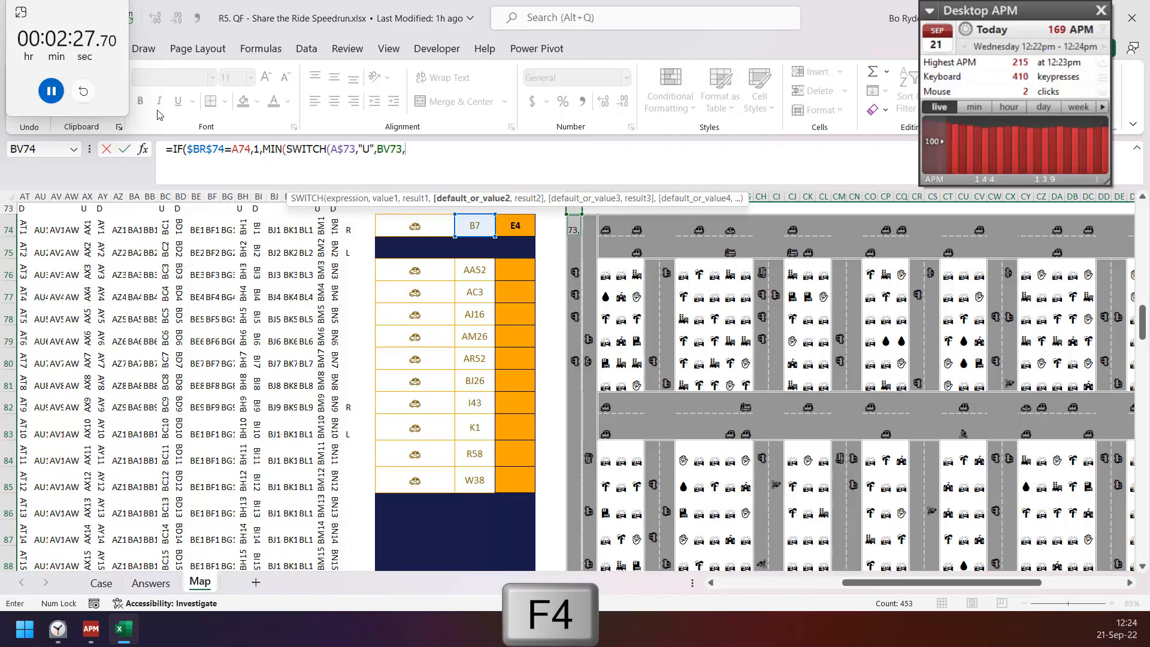
text("D",BV75,)
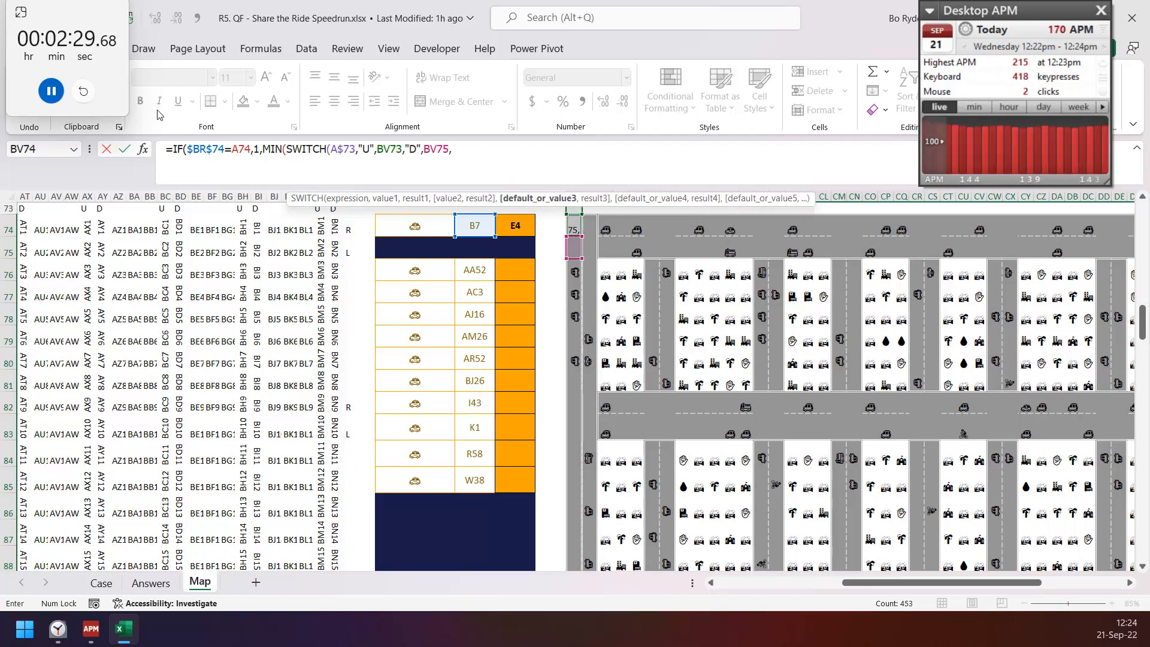
text(999),sw)
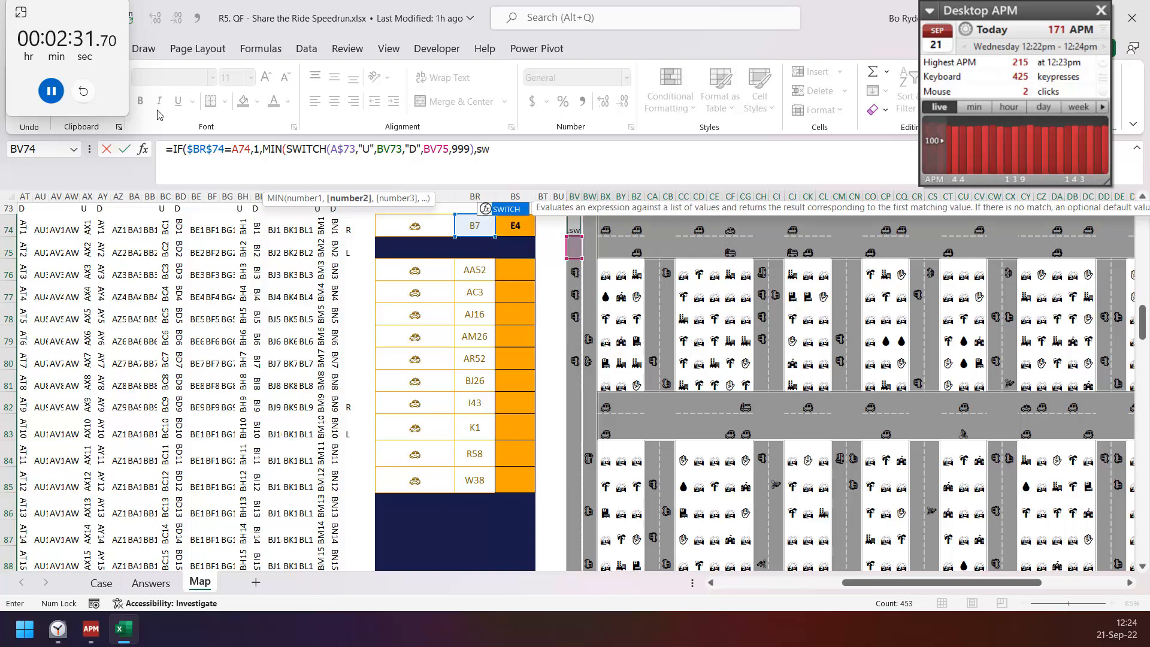
key(f4)
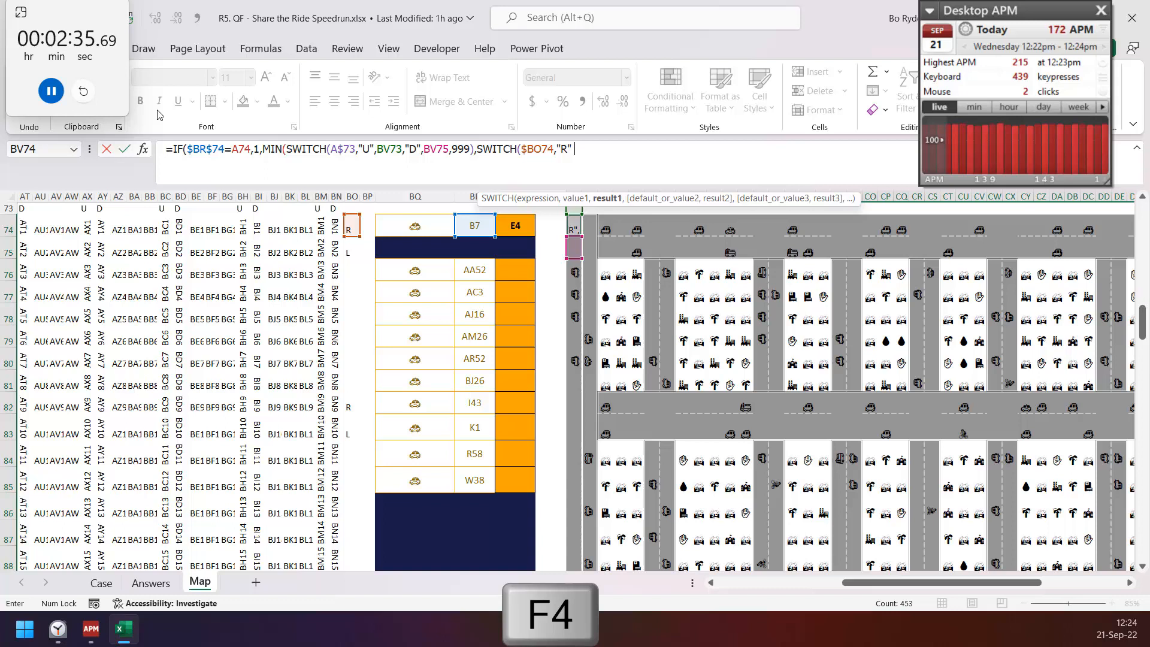
text(,BW74,"L)
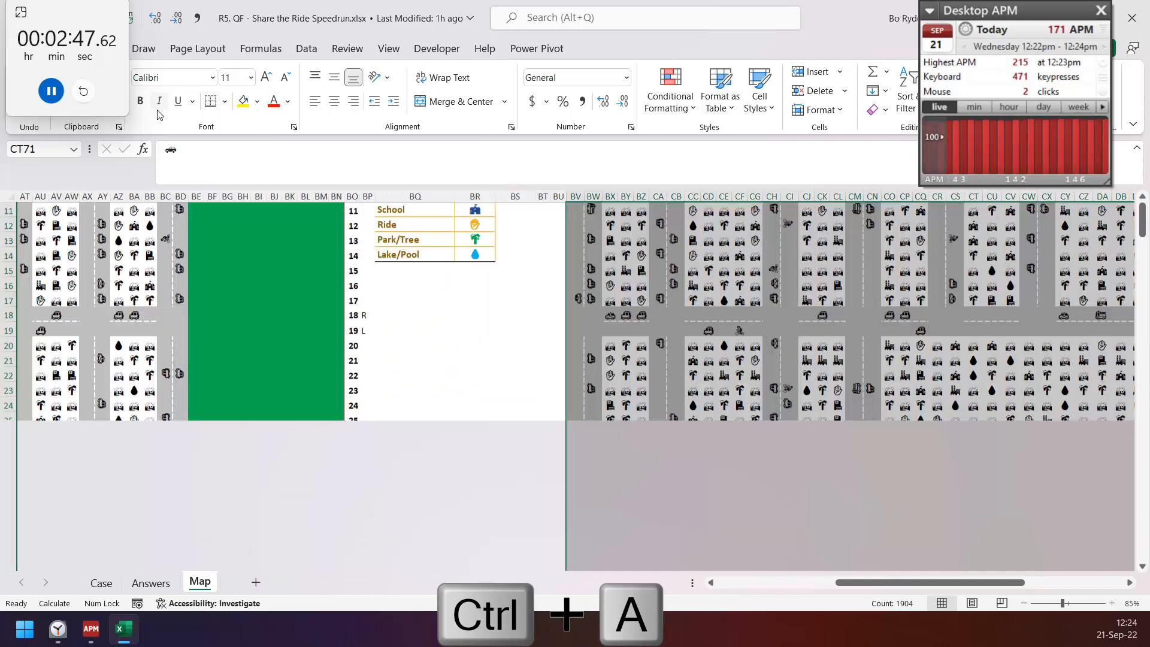
Enter a MIN formula in CT71 referencing neighbouring cells CT145, CS144 and CT143.
text(=min)
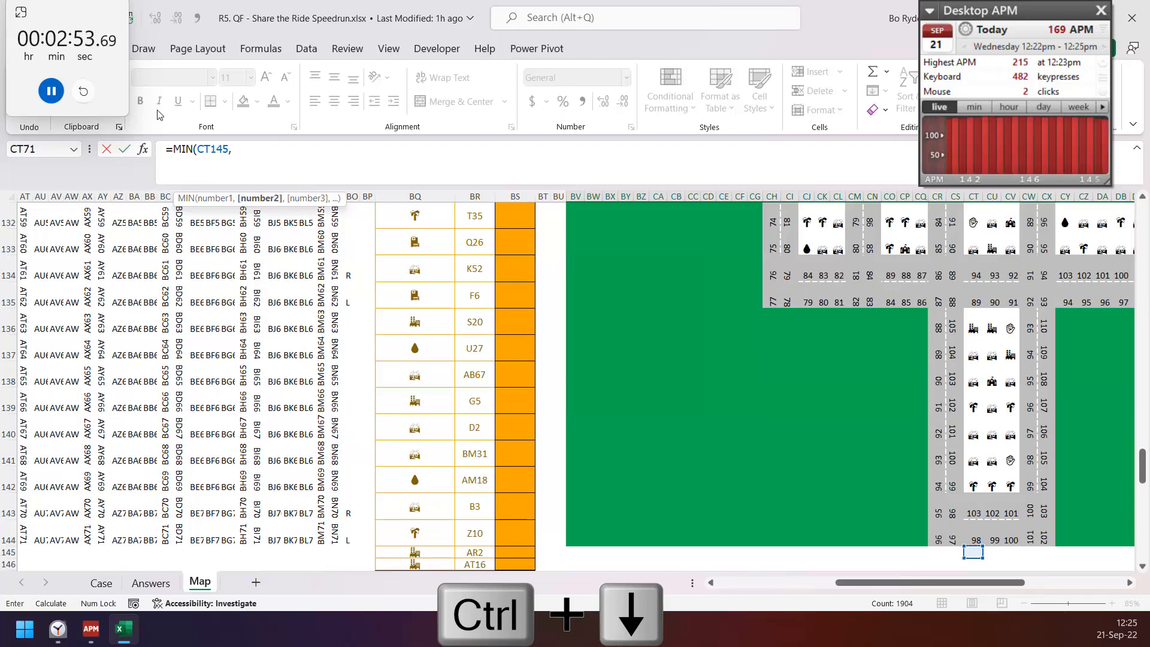
click(955, 540)
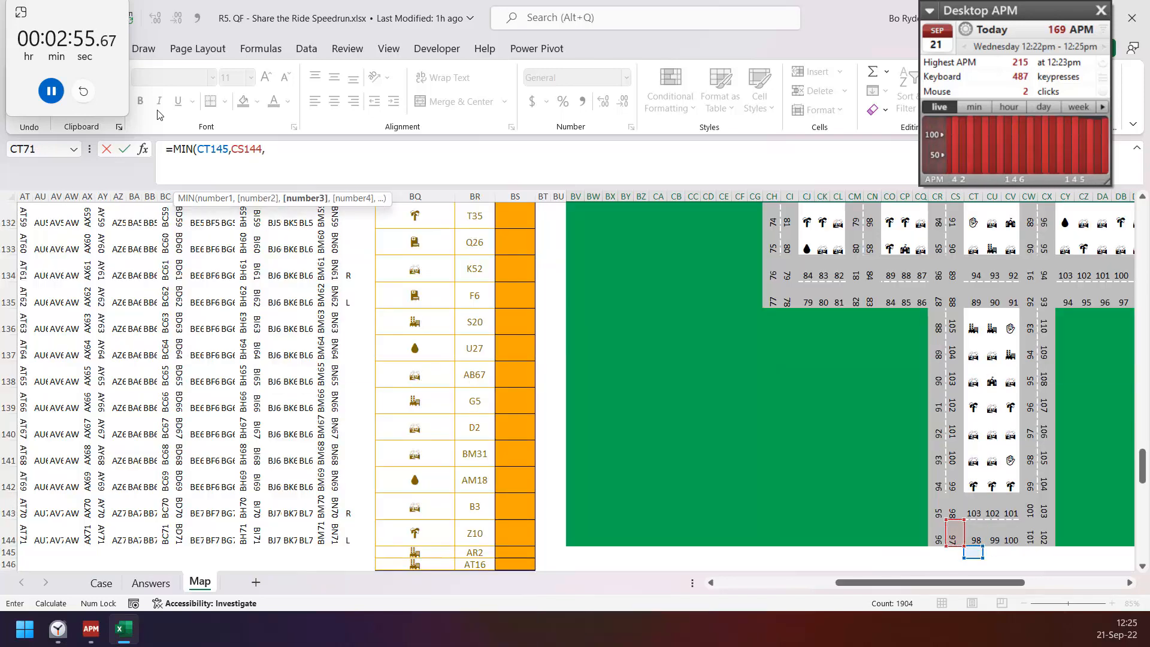
key(ctrl+down)
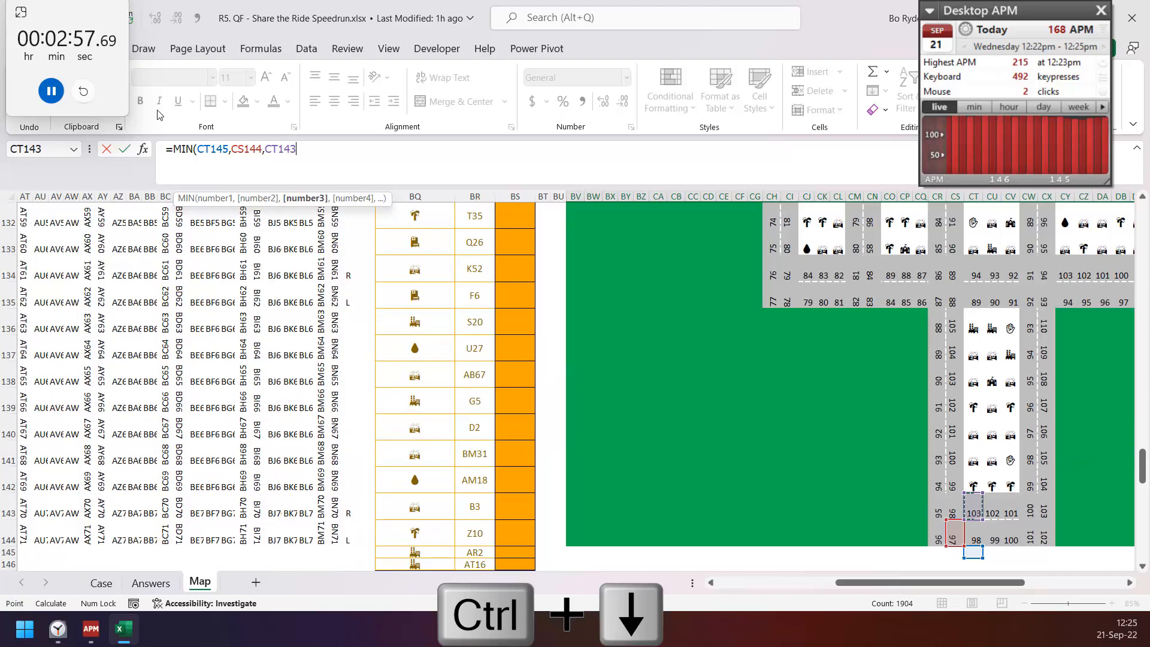
click(994, 539)
text(=MINIFS()
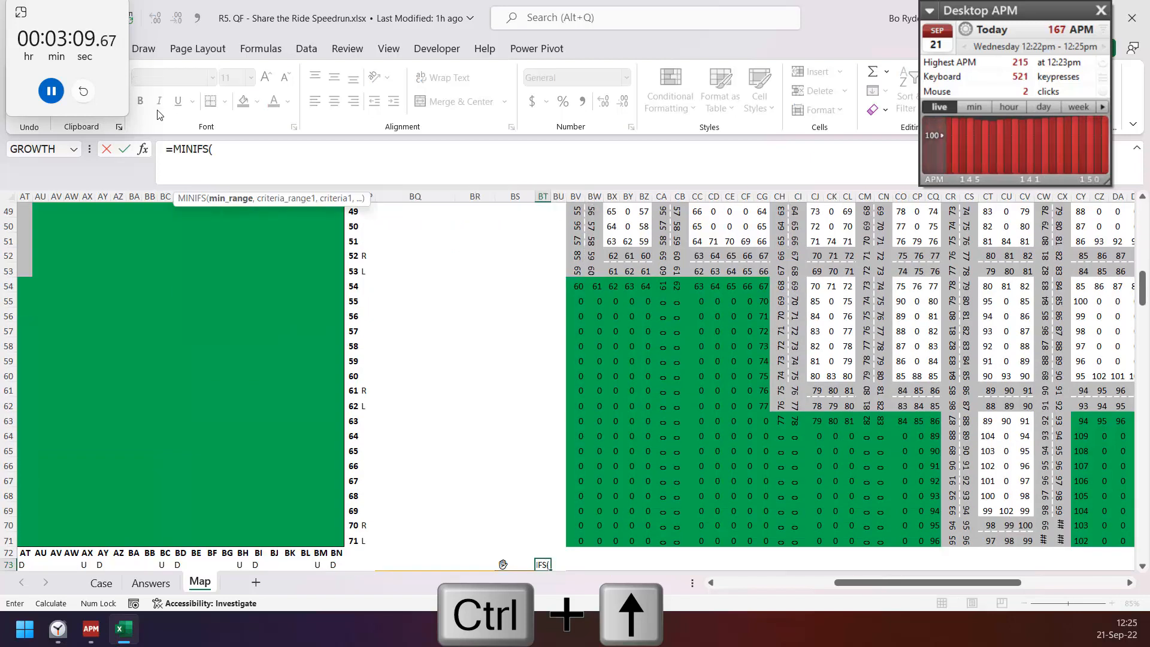
Finish the helper formula with criteria b greater than 0 and mp equal to BS73.
text(b,b,")
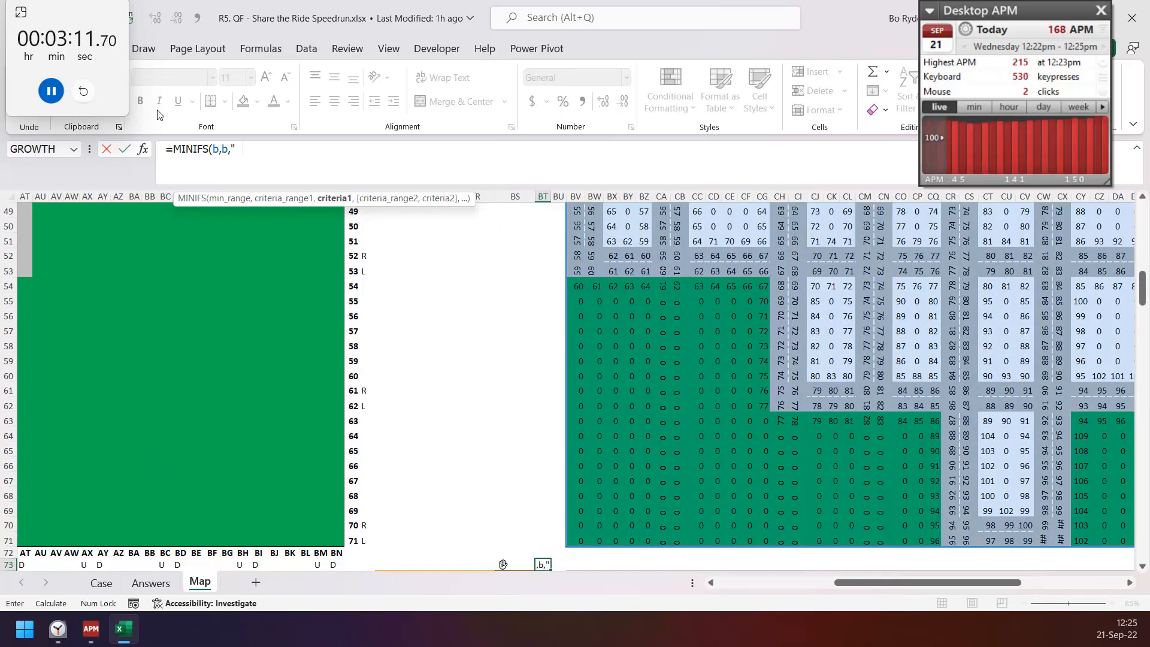
text(>0",m)
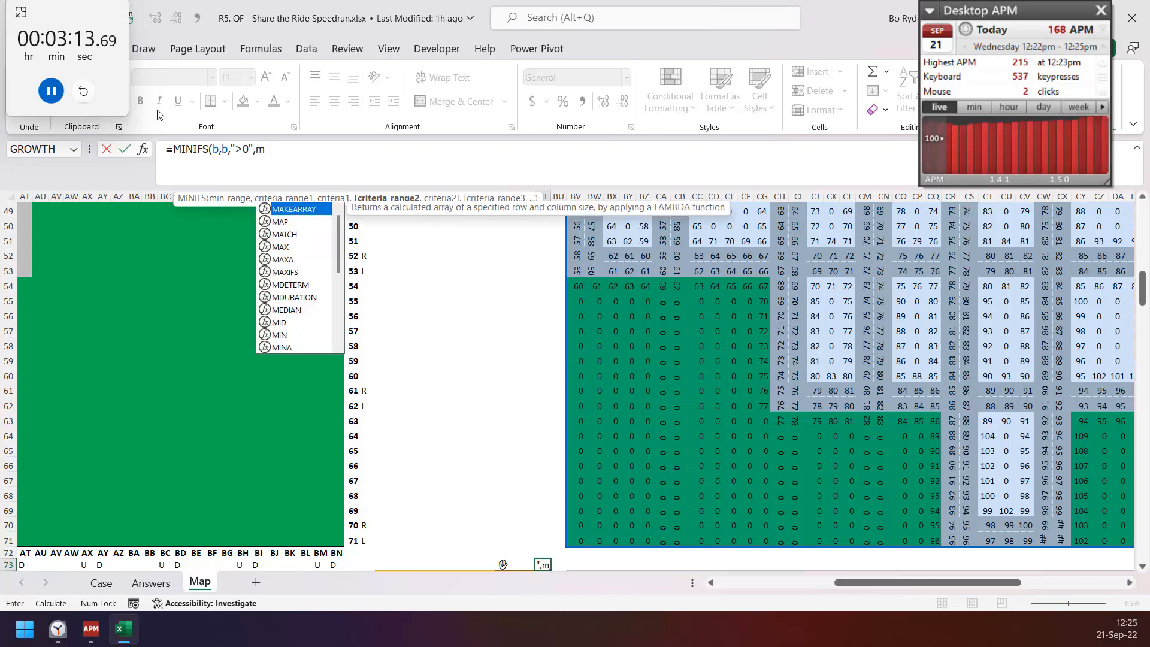
text(p,BS73))
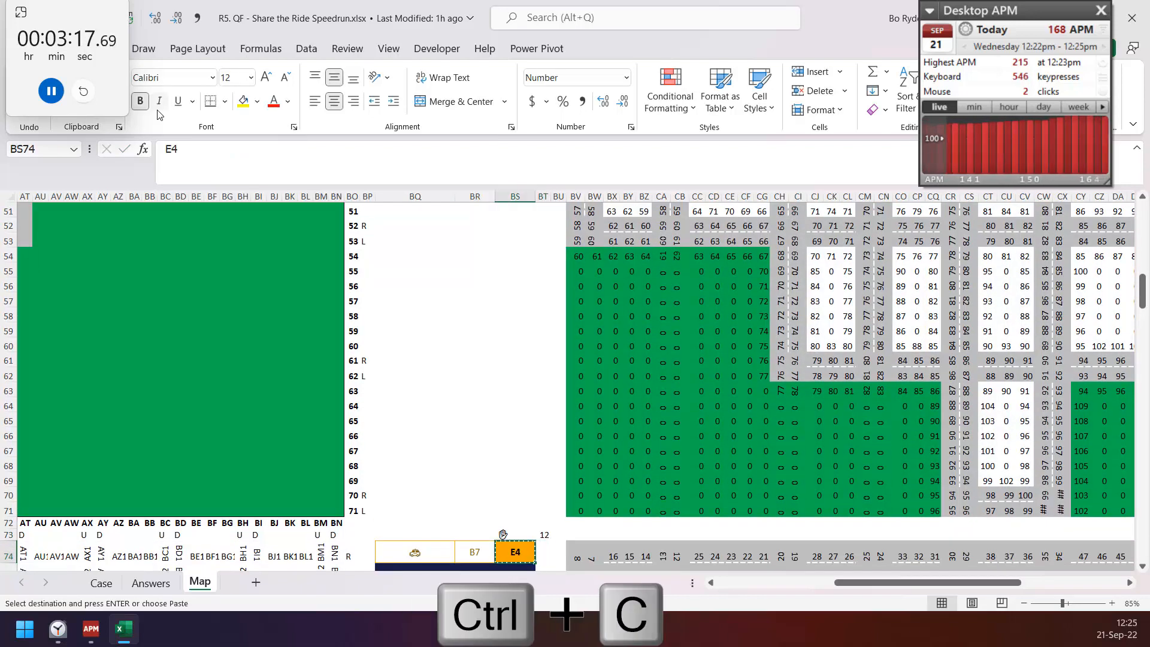
Enter =CONCAT(IF((mp=BS73)*(b=BT73),ad,"")) in BS75, returning address E4.
text(=co)
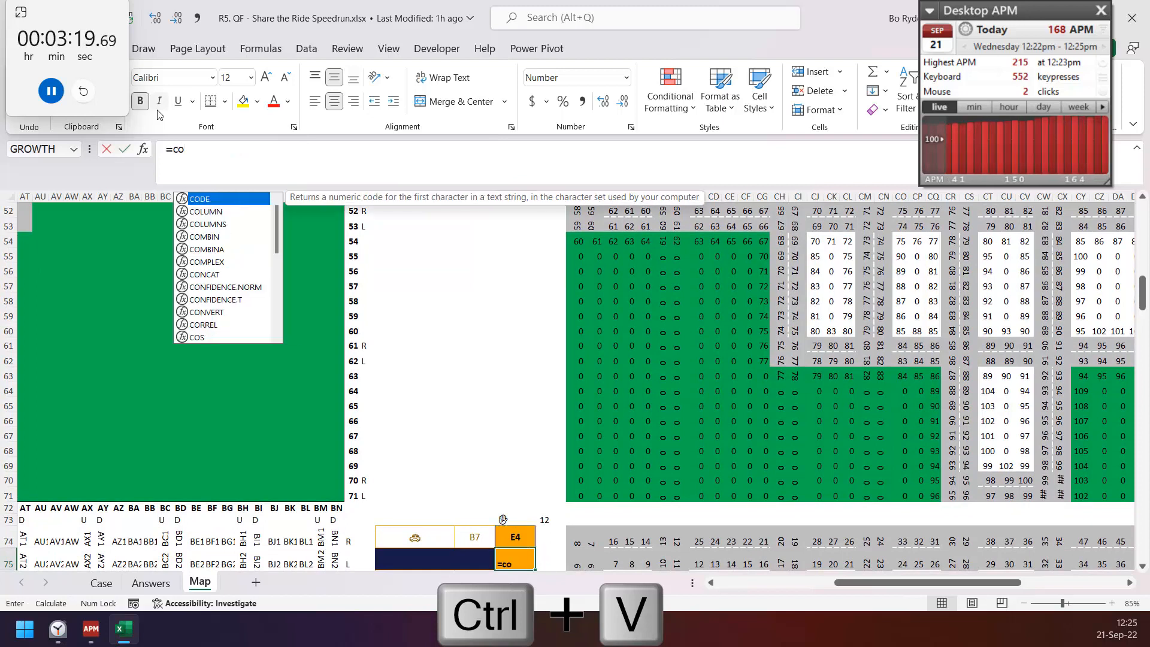
text(CONCAT(IF((mp=BS73)
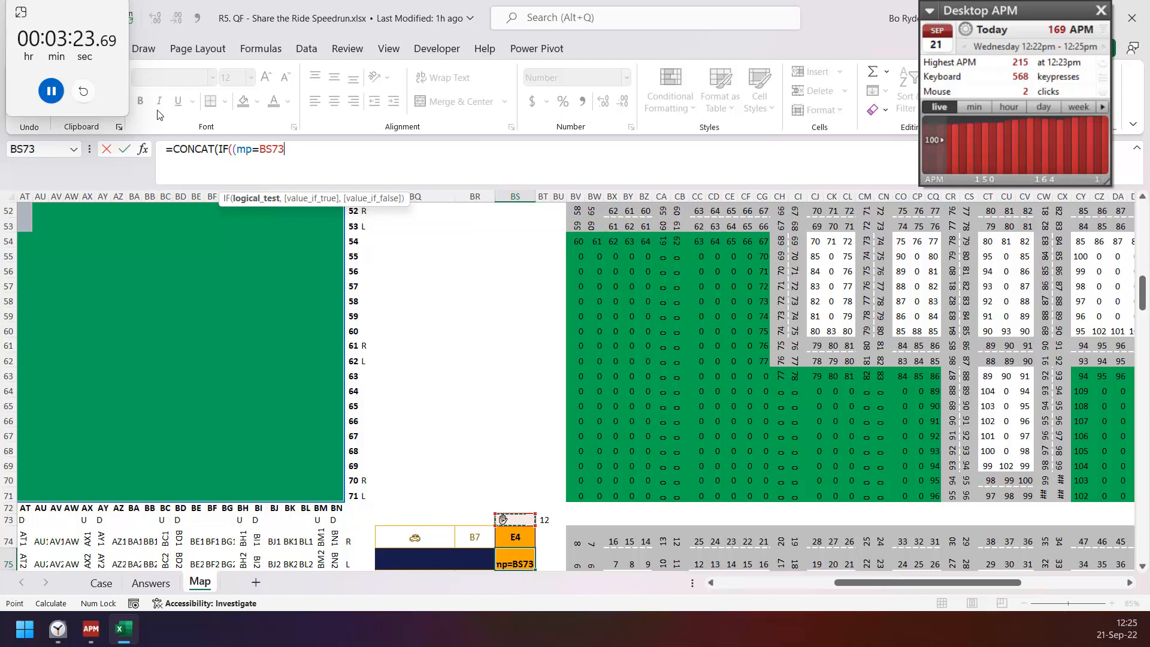
text(*(b=BT73)
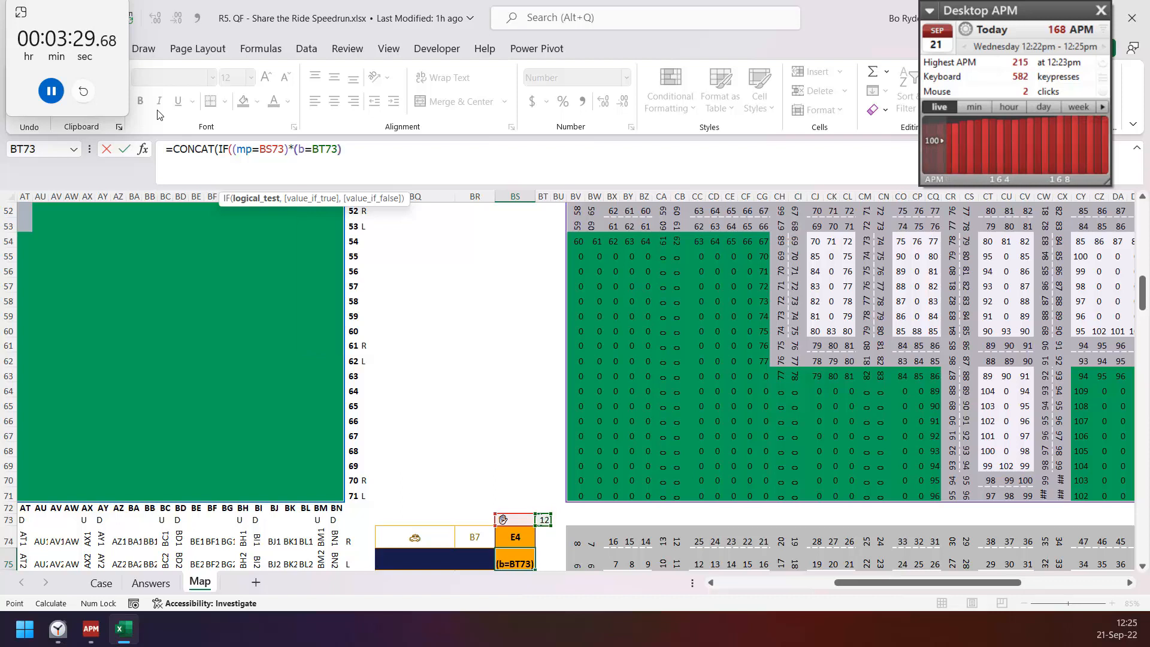
text(ad,"")
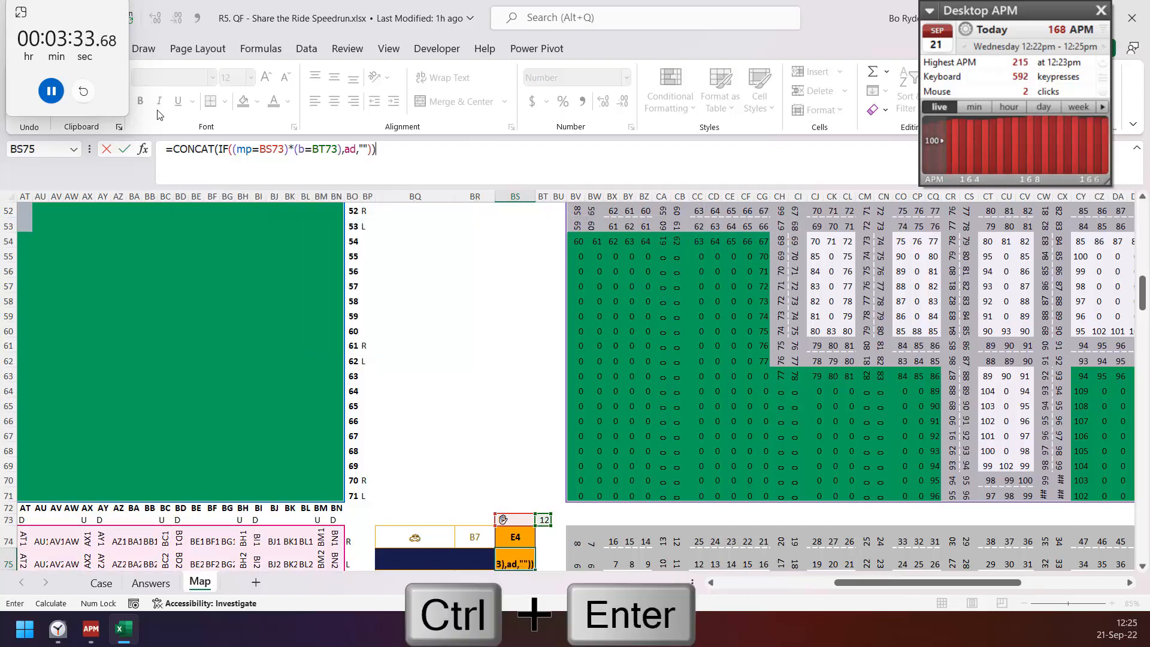
key(ctrl+shift+down)
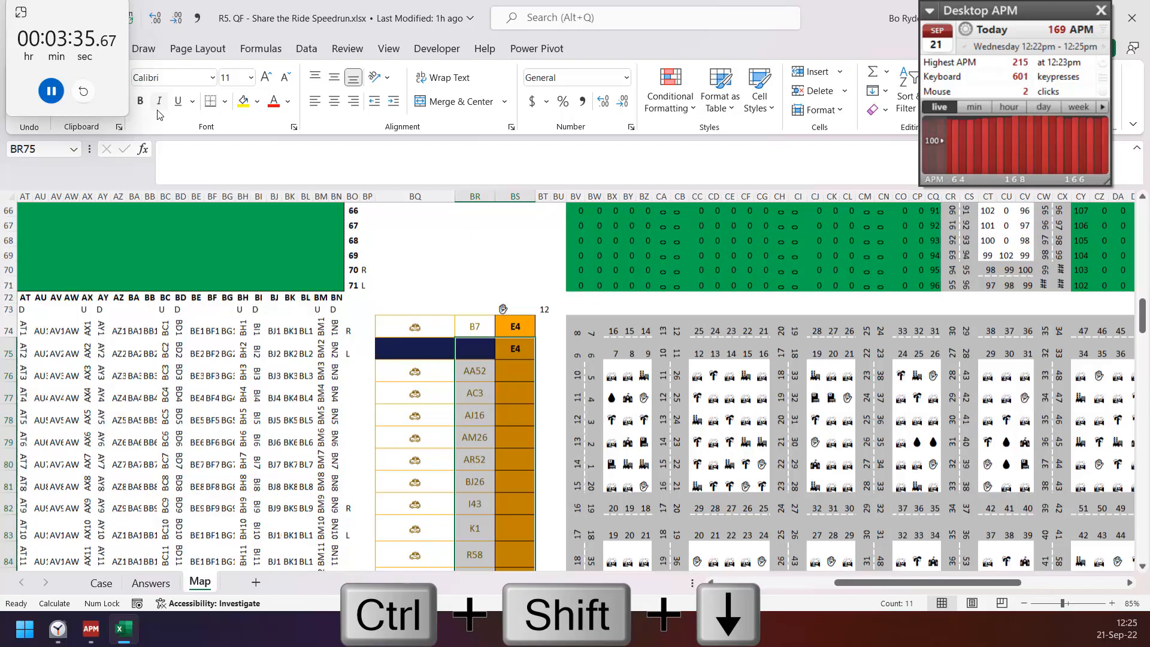
Build a Data Table with column input $BR$74, then copy and paste-special the addresses like Y50 and AE3.
scroll(down, 3)
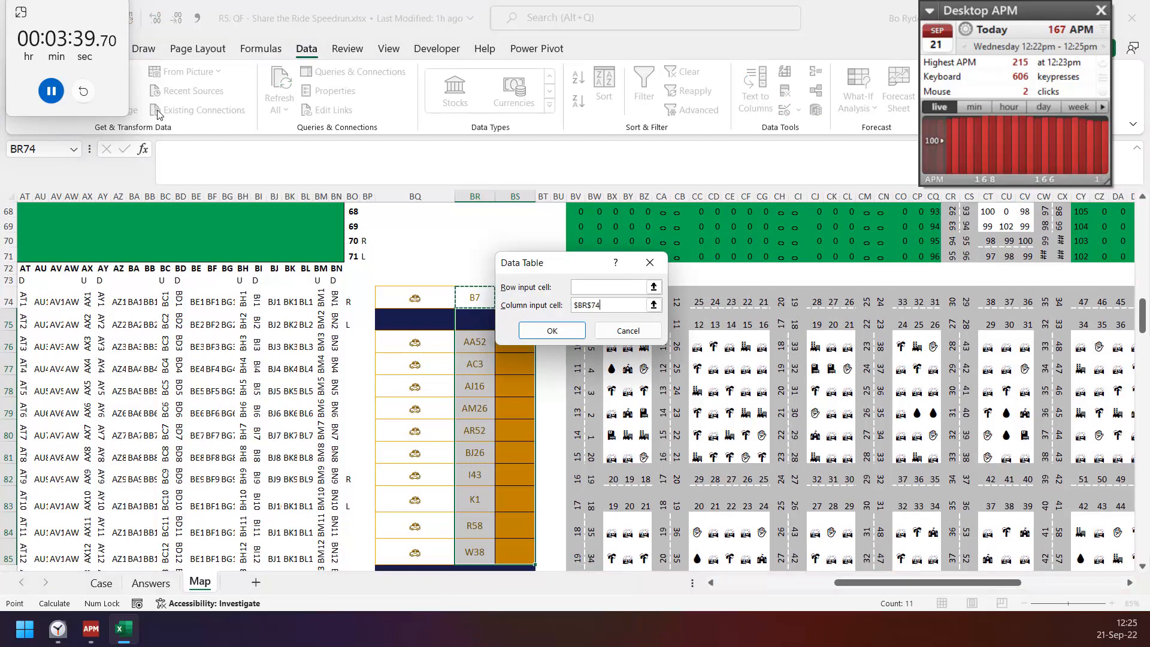
click(552, 330)
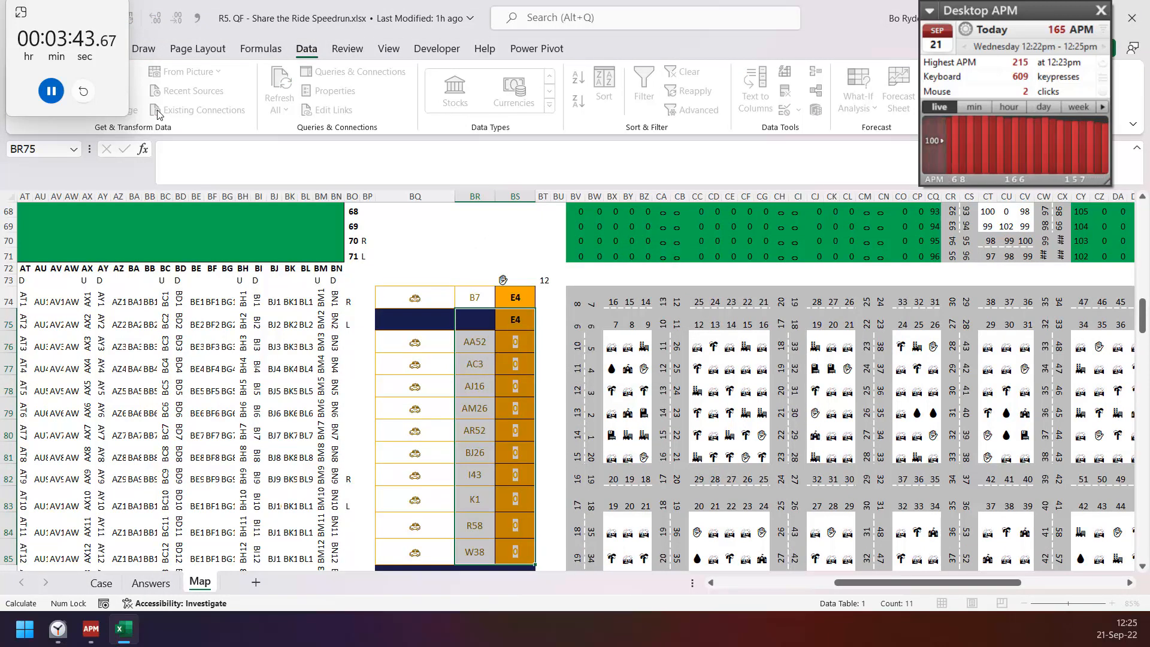
key(ctrl+c)
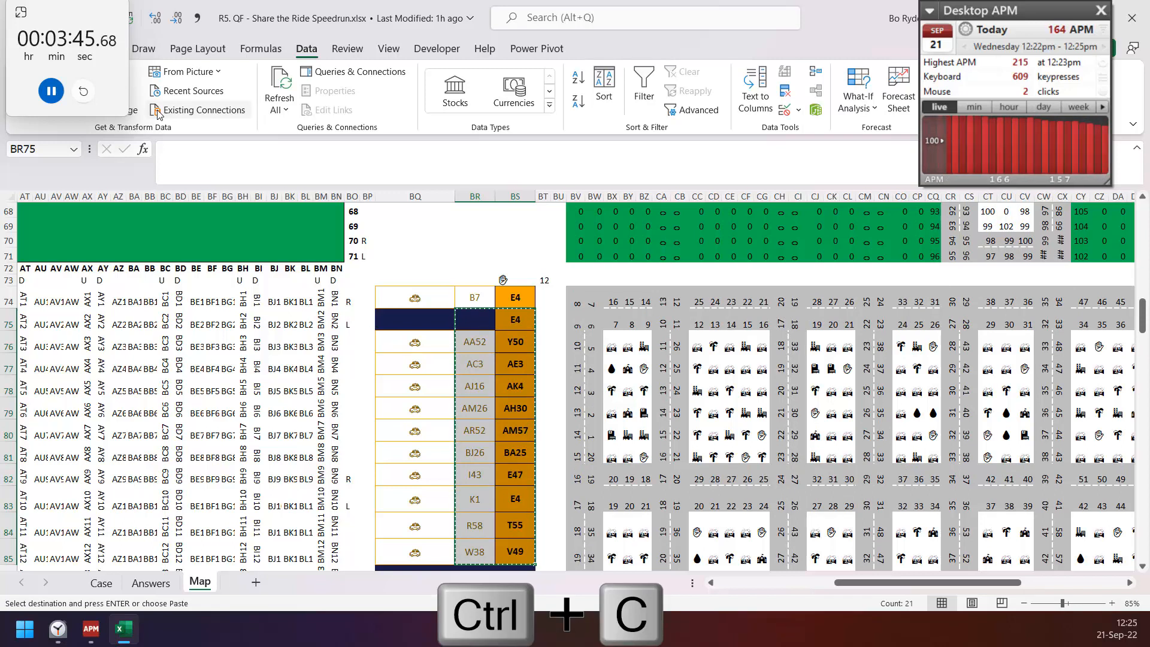
key(ctrl+alt+v)
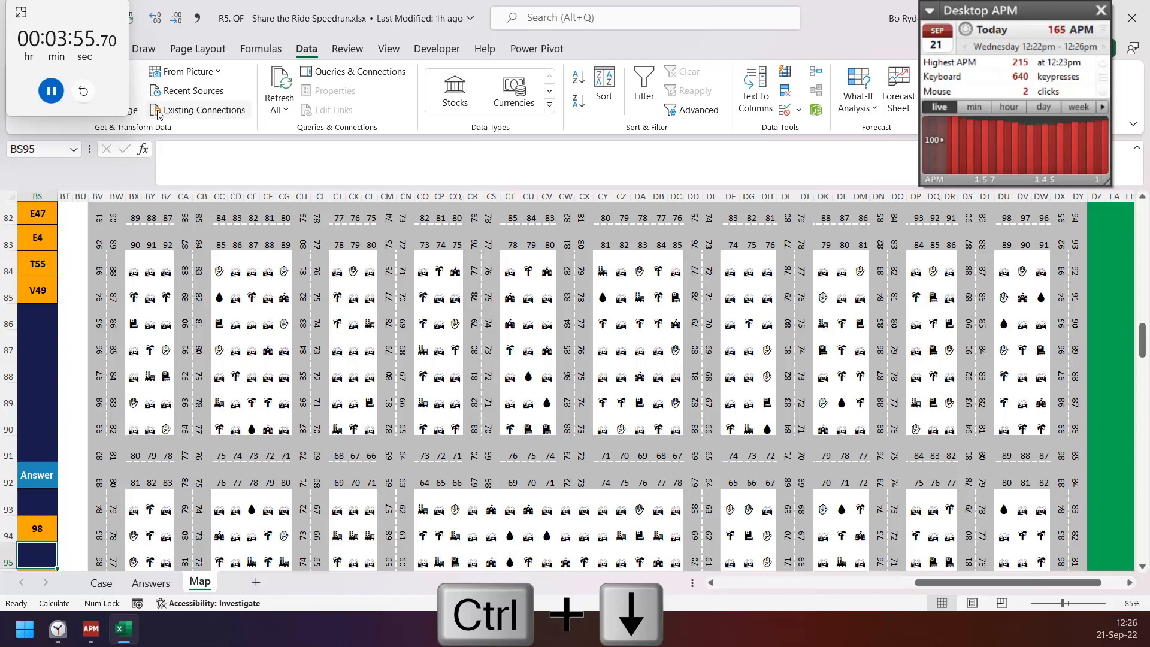
Enter =MINIFS(ds,ad,BR96:BR115) in BS96 and paste the step counts back as values.
text(=min)
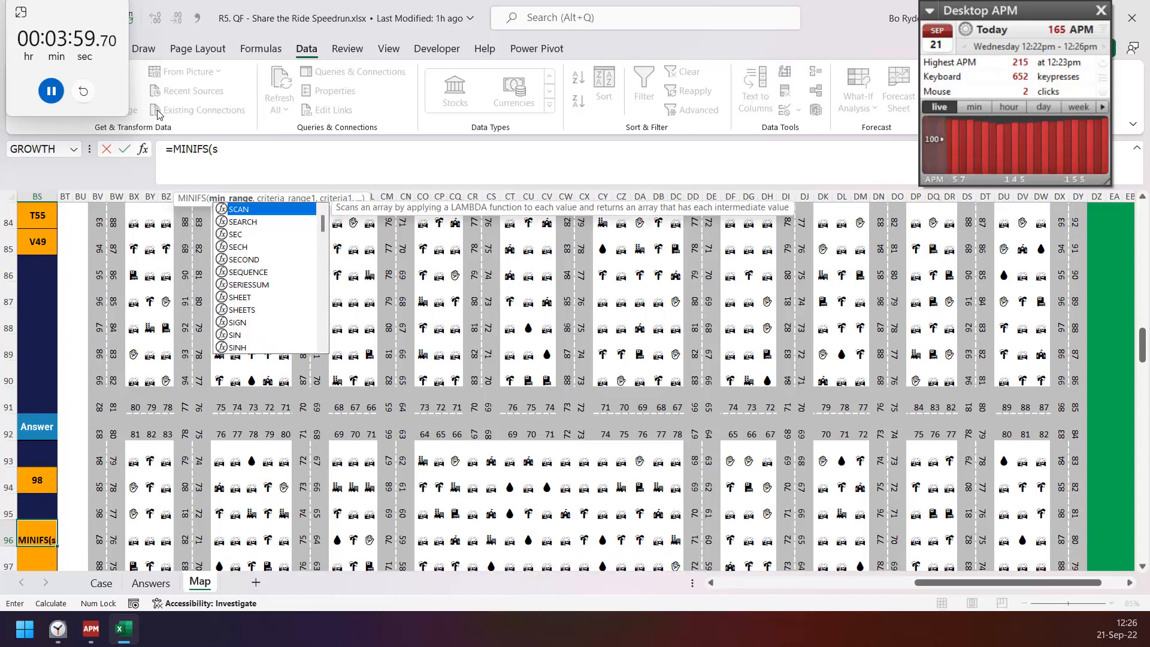
text(ds,ad)
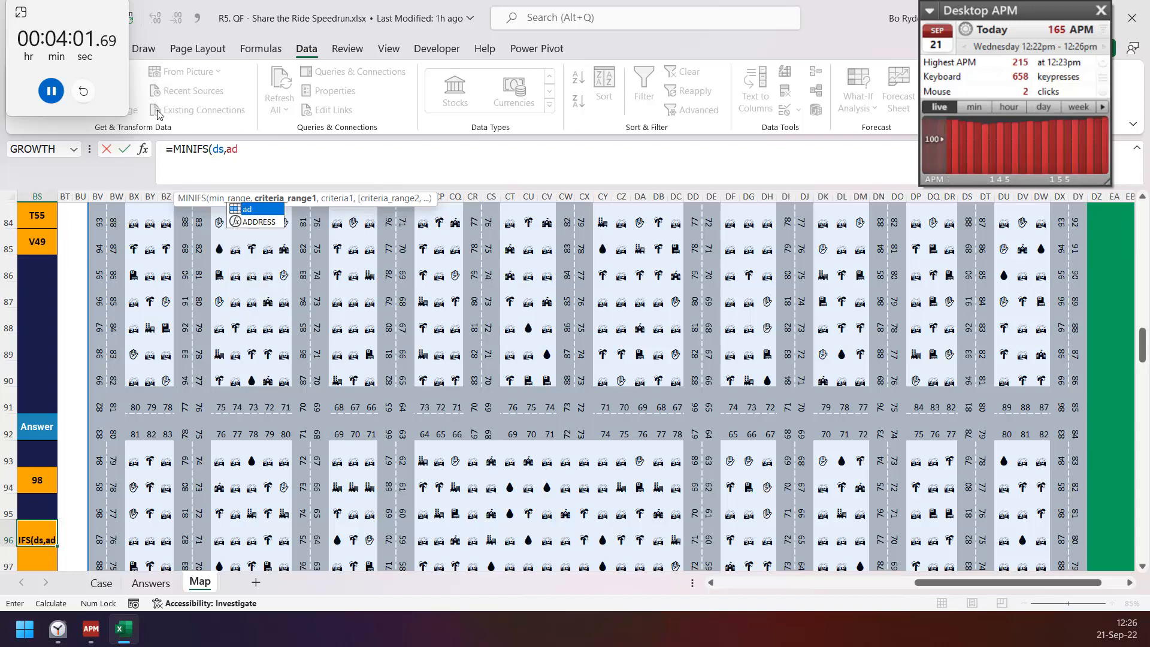
text(,BR96:BR115))
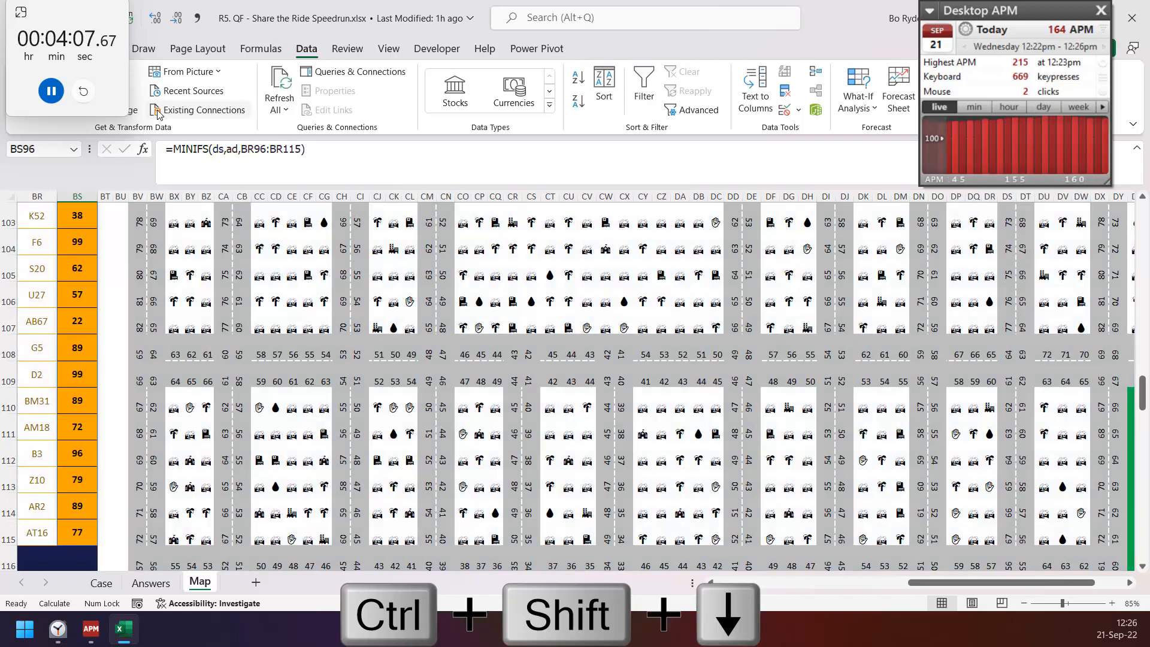
key(ctrl+alt+v)
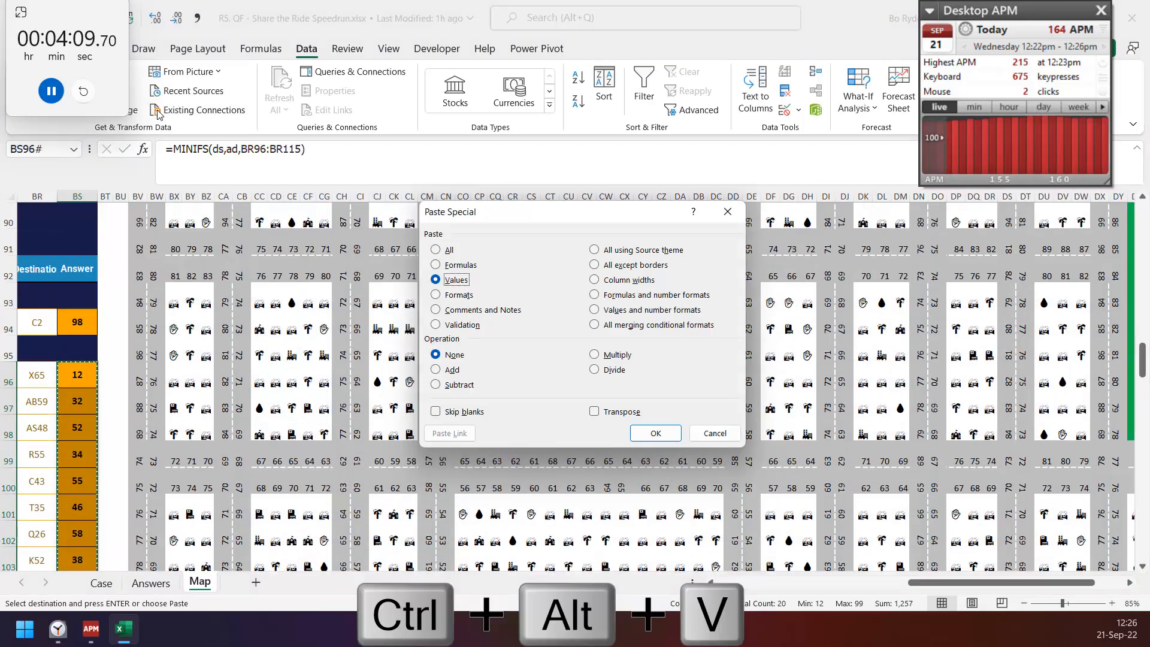
click(655, 432)
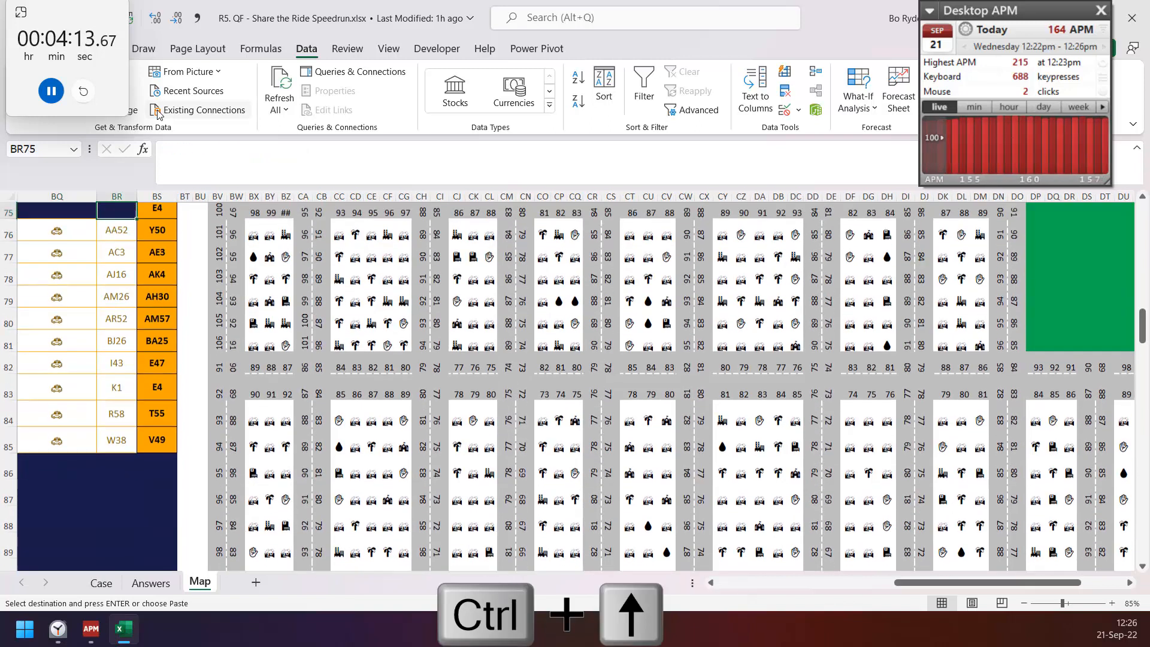
Move the next level's start/destination list beneath its Answer header and begin a MINIFS formula.
key(Down)
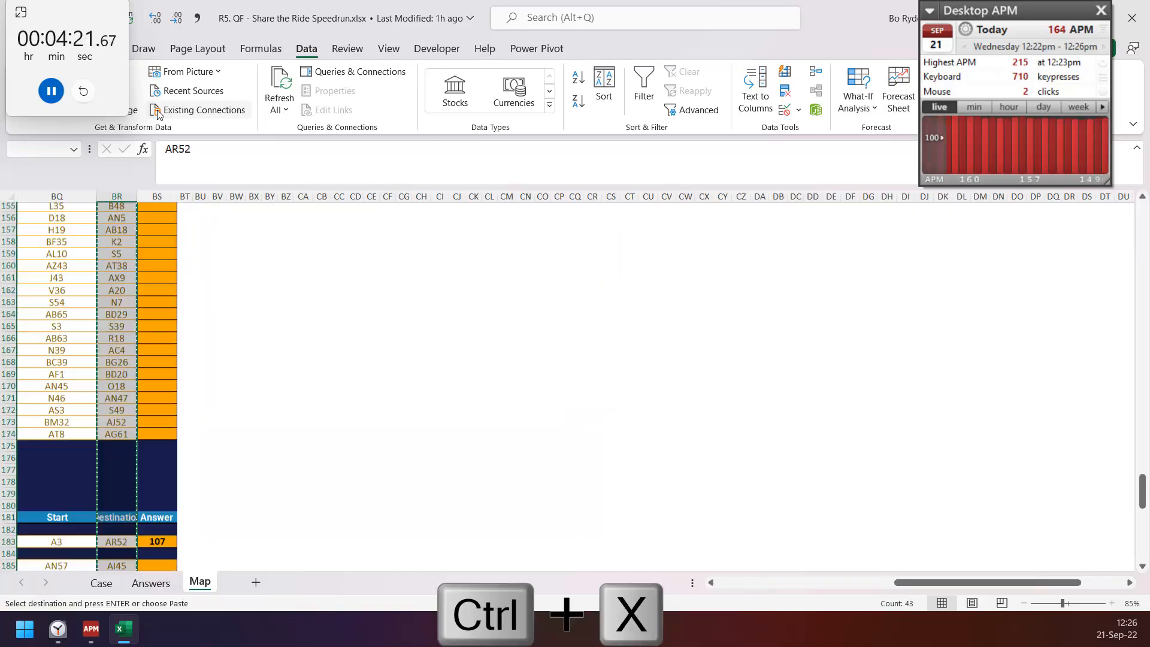
key(ctrl+v)
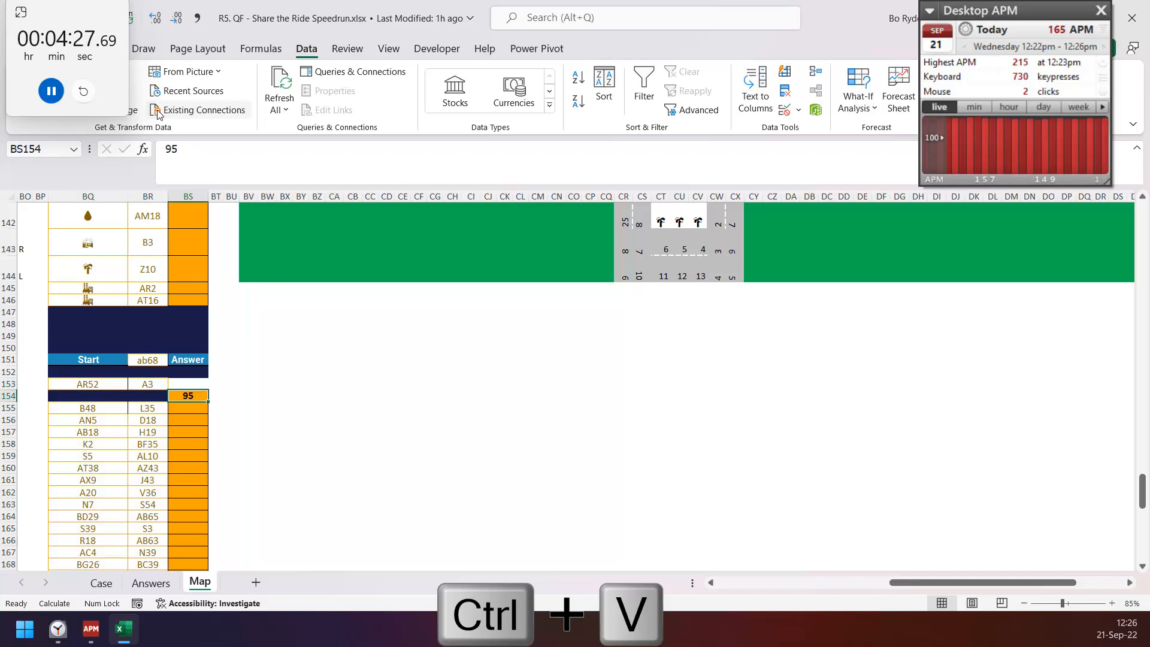
text(=m)
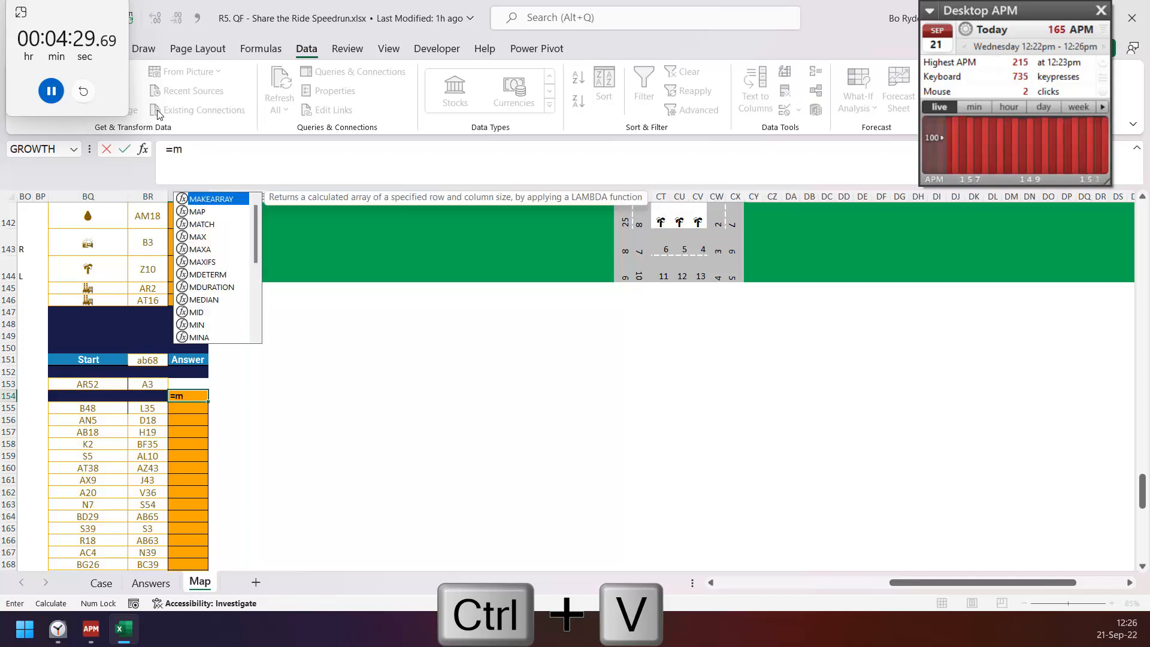
Enter a MINIFS(ds,ad,XLOOKUP(...)) answer formula with an absolute Start cell reference.
text(INIFS(ds)
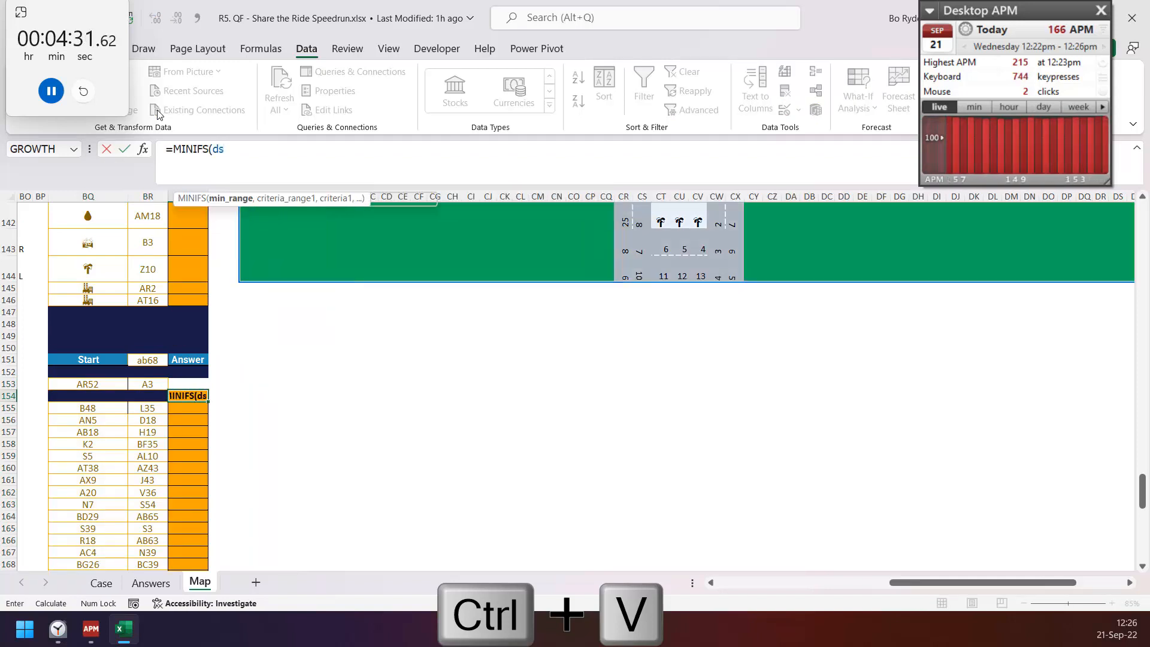
text(,ad,XLOOKUP()
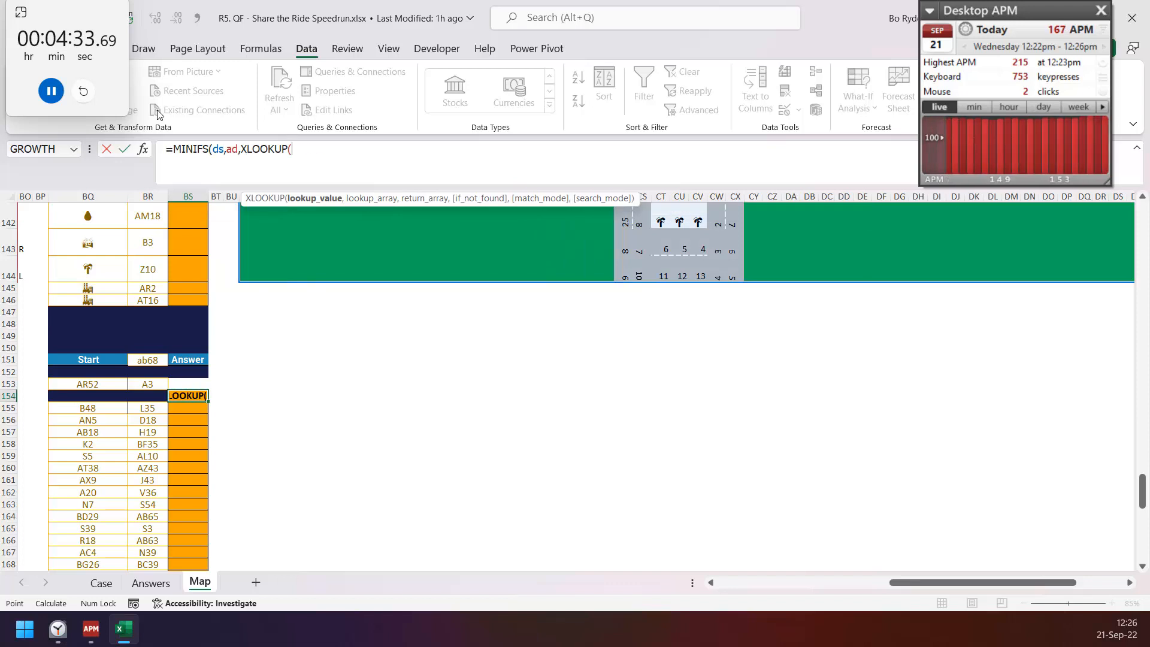
key(f4)
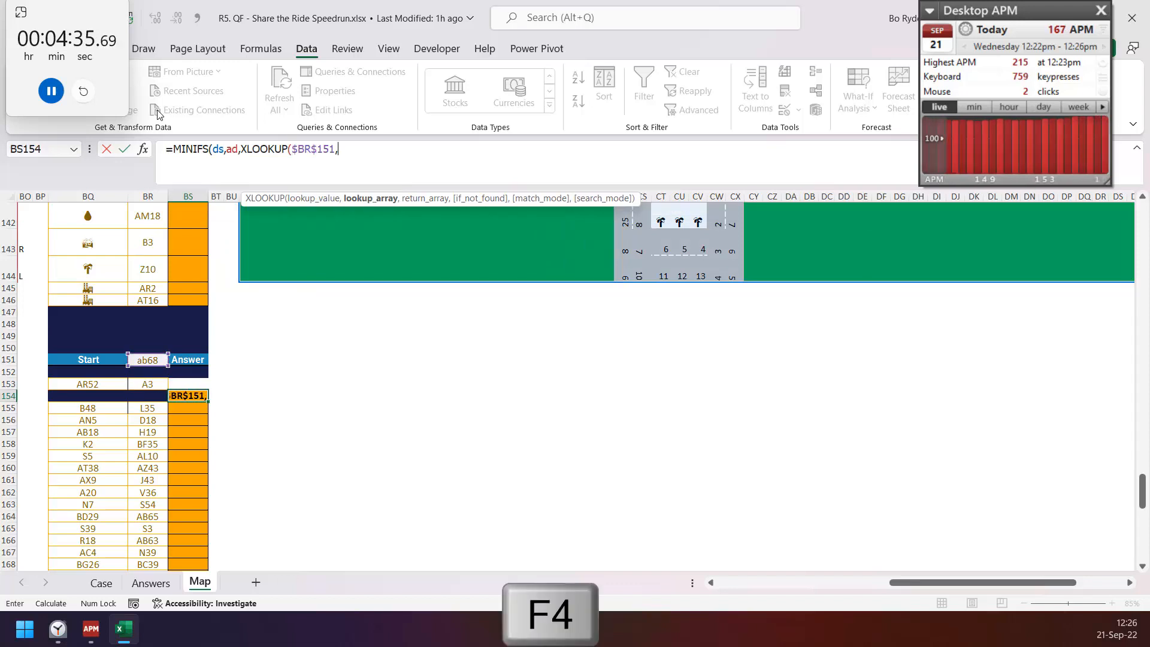
key(ctrl+shift+down)
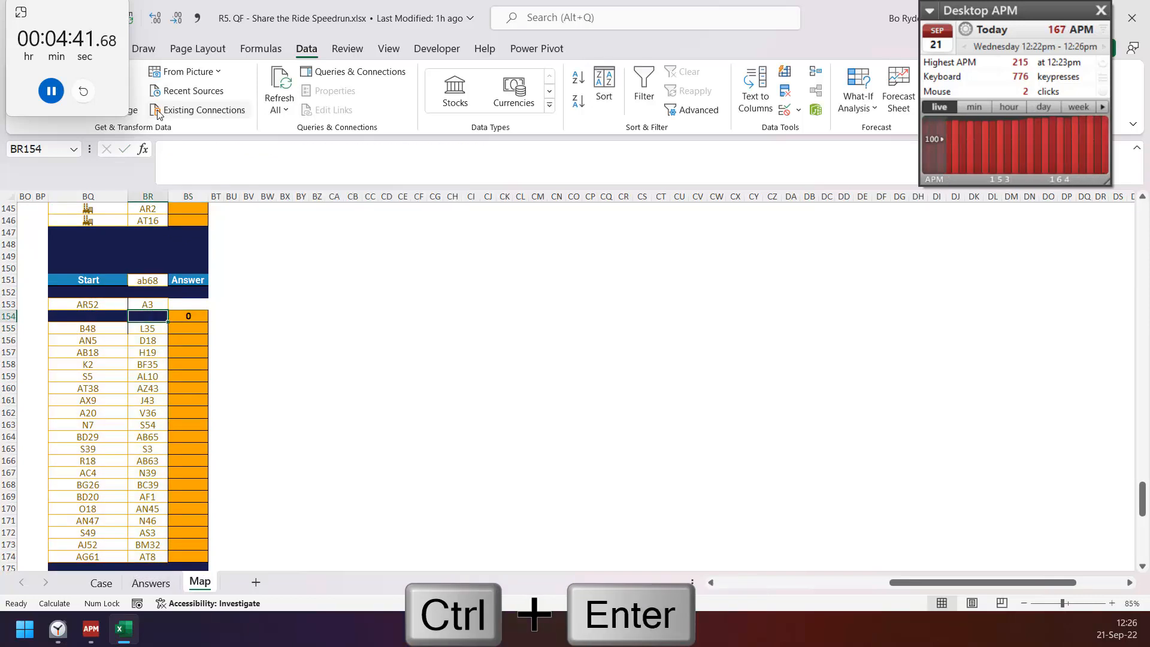
Run a column Data Table over BR154:BS174 and paste the answers (32, 60, 24…) as values.
key(ctrl+shift+down)
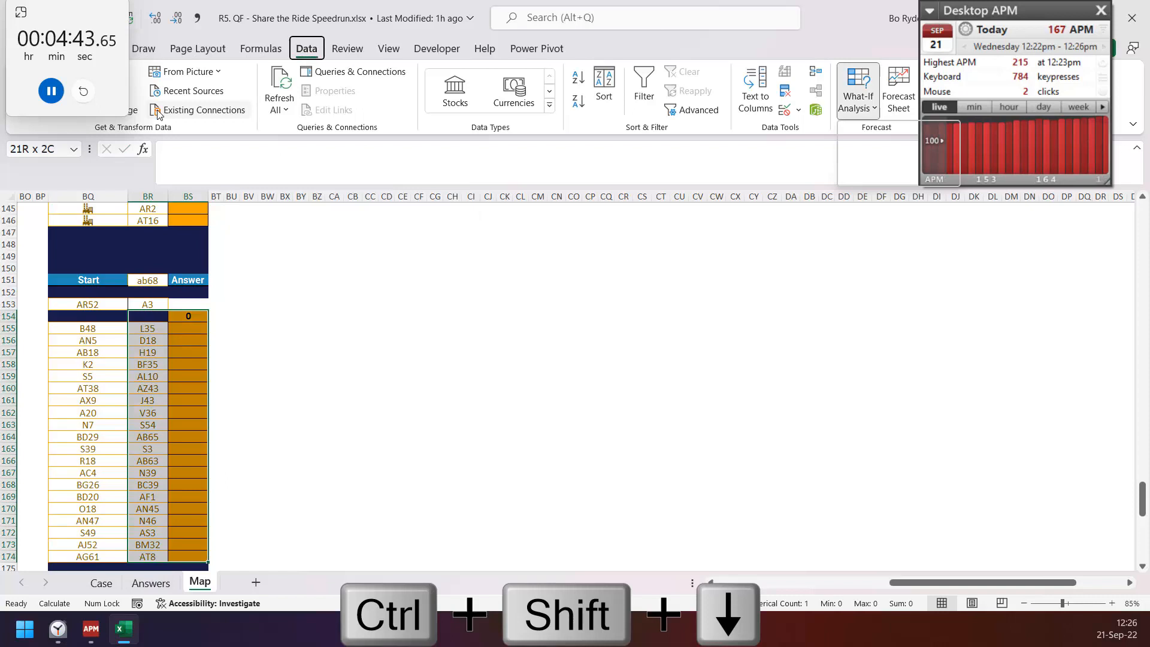
click(857, 86)
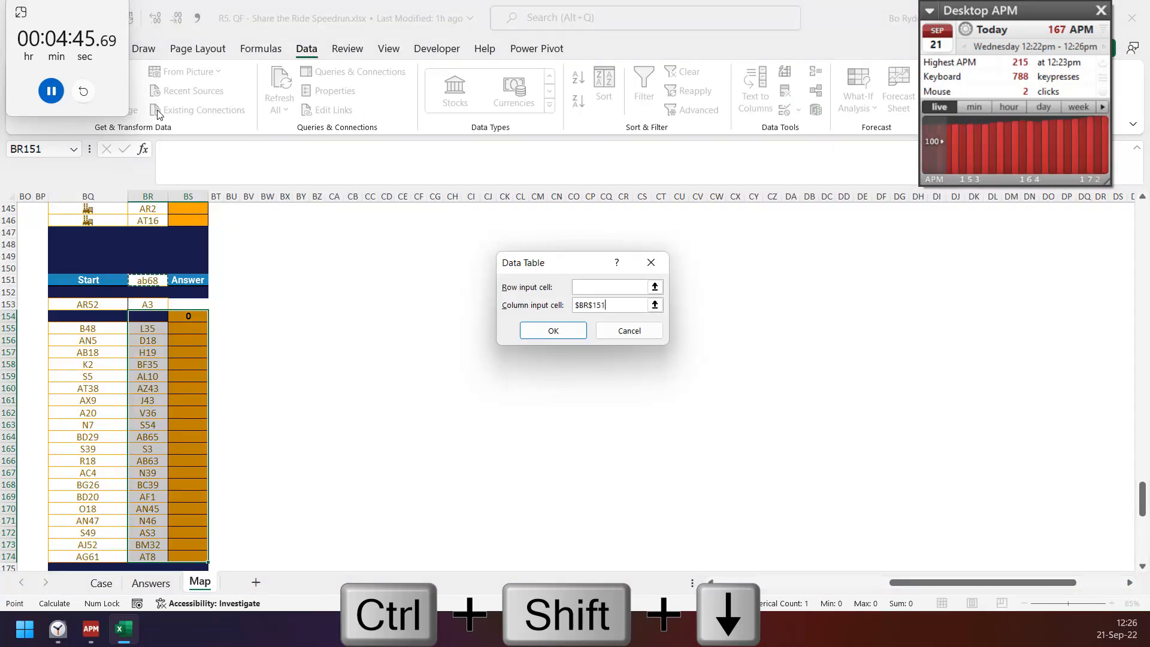
click(552, 330)
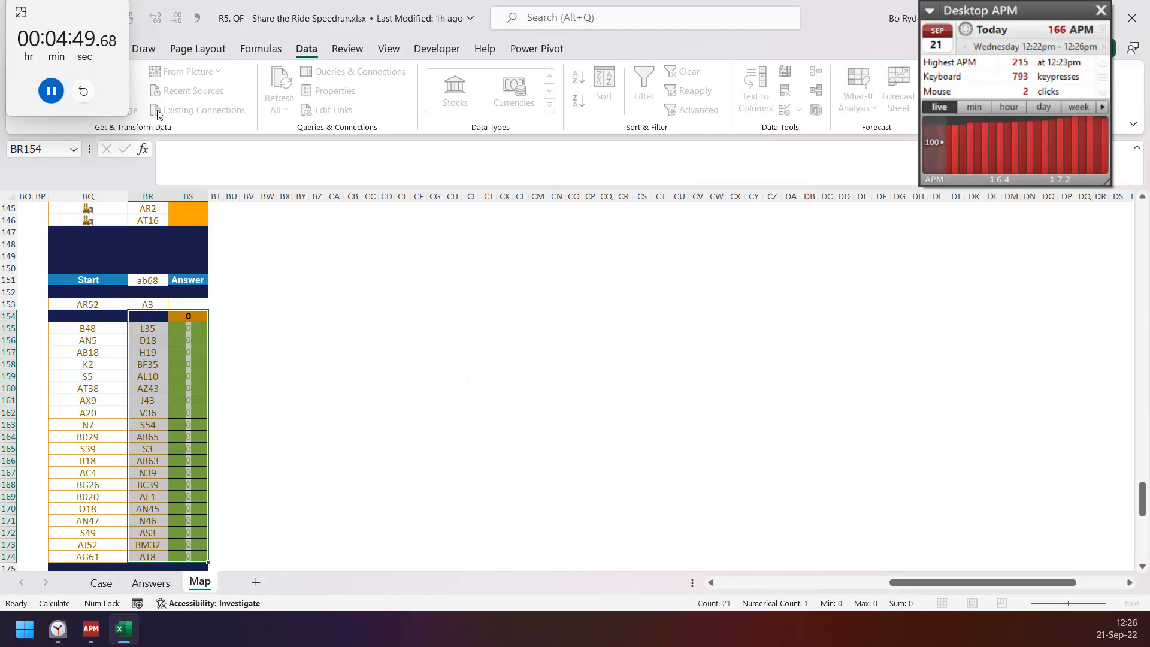
key(ctrl+shift+down)
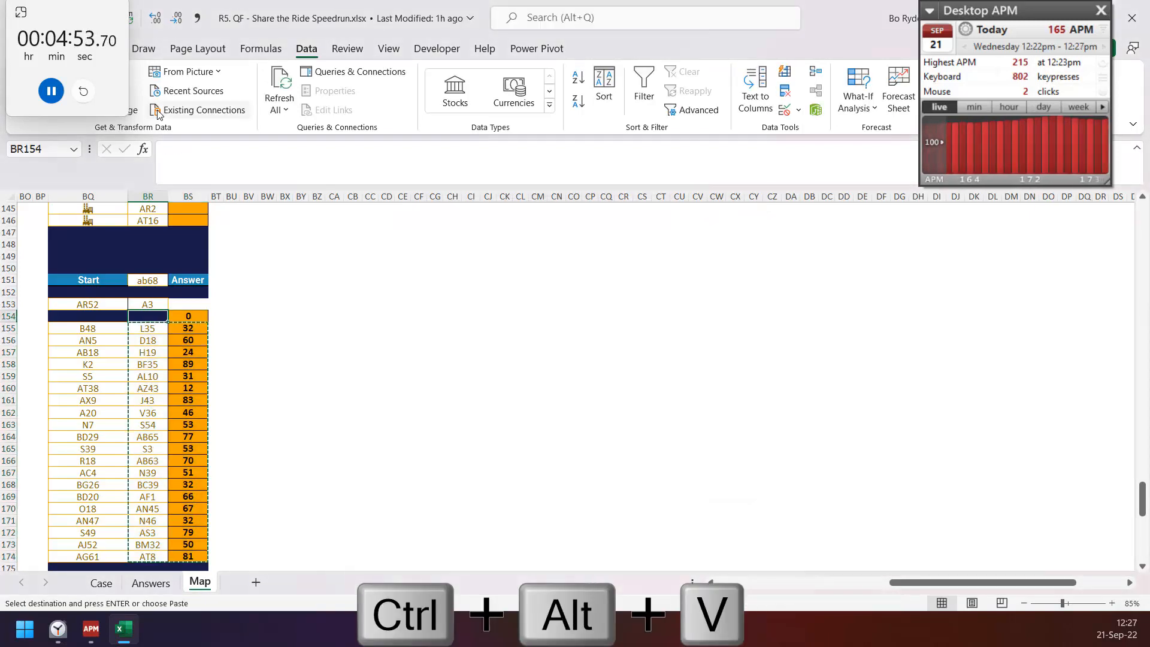
key(ctrl+down)
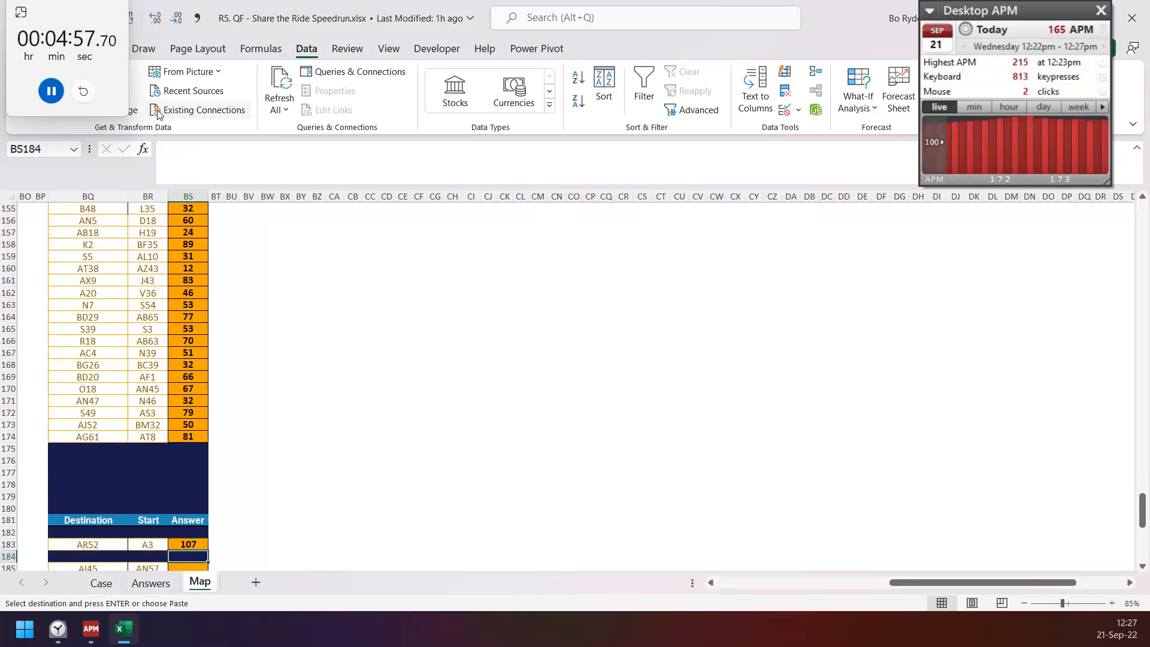
Enter =MINIFS(ds,ad,XLOOKUP($BR$151,BR185:BR204,BQ185:BQ204)) in BS184 and append a SUMIFS term to ds.
text(=MINIFS(ds,ad,XLOOKUP($BR$151,BR185:BR204,BQ185:BQ204)))
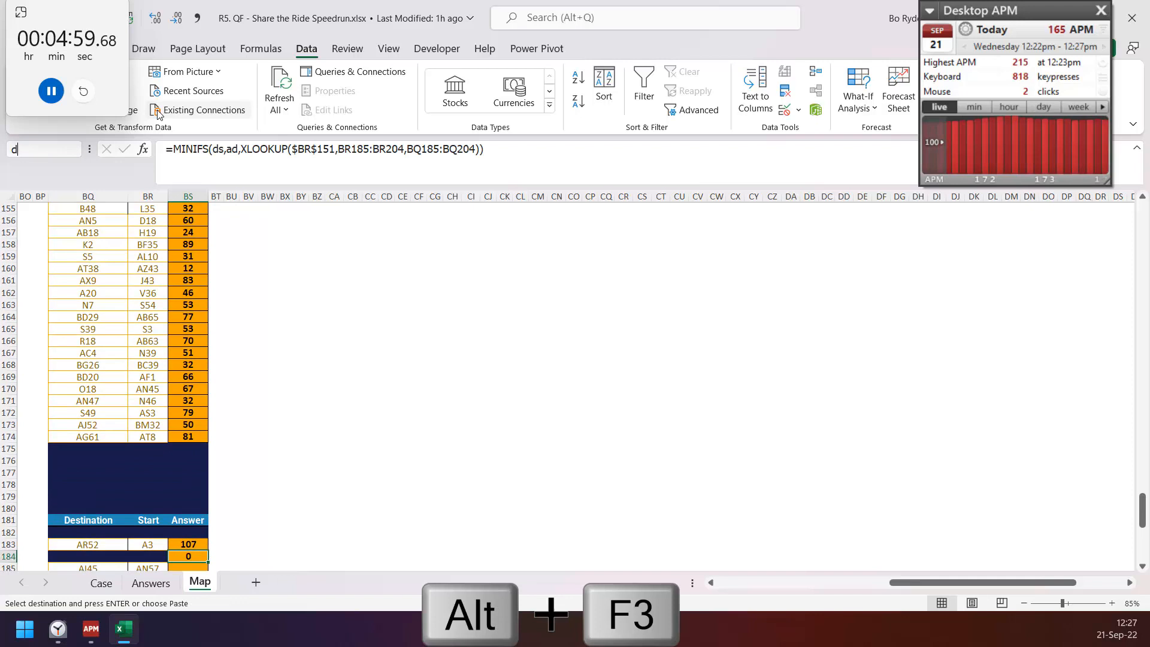
key(f5)
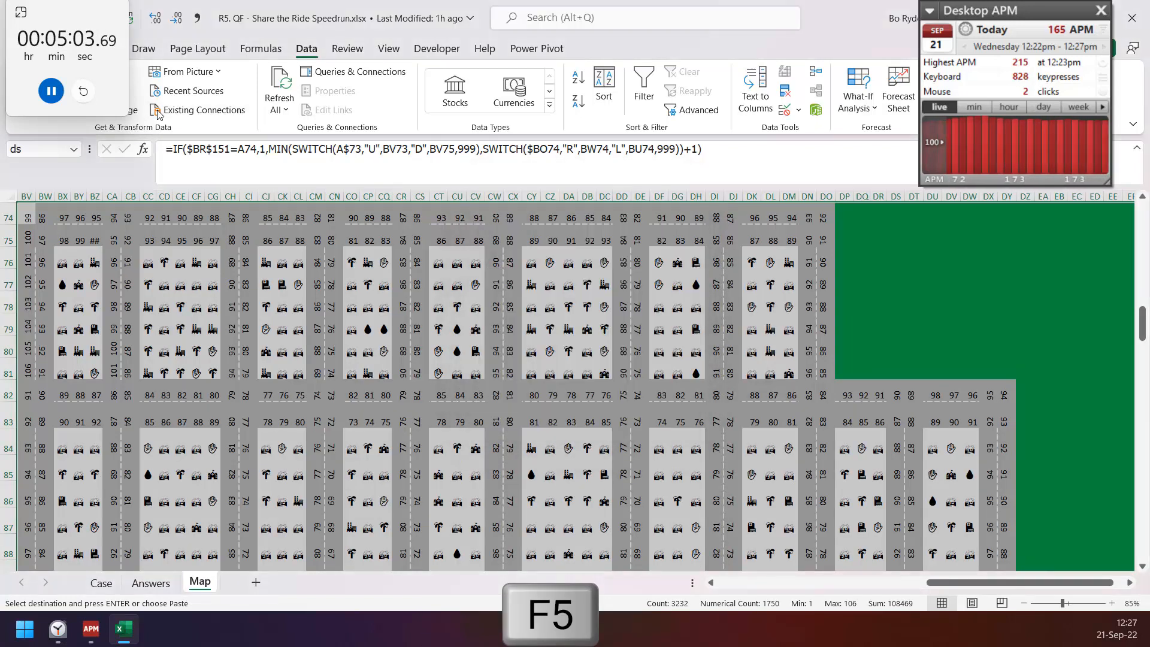
text(+su)
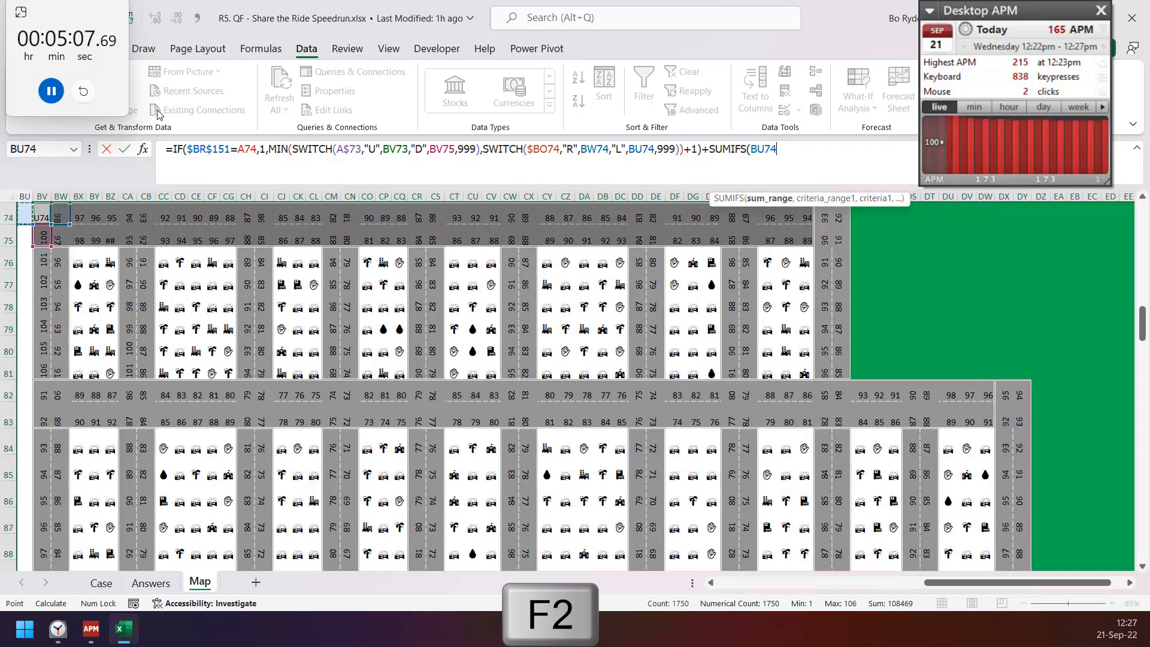
key(ctrl+shift+down)
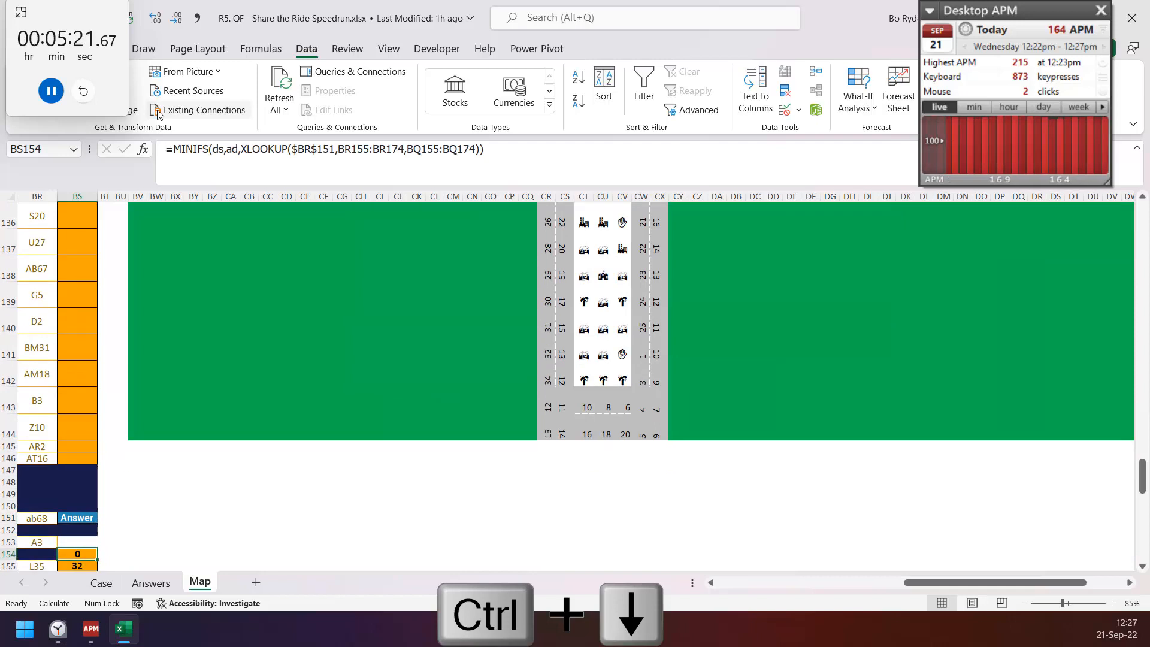
Build a Data Table for BR184:BS204 and paste the Destination answers (40, 92, 104…) as values.
scroll(down, 3)
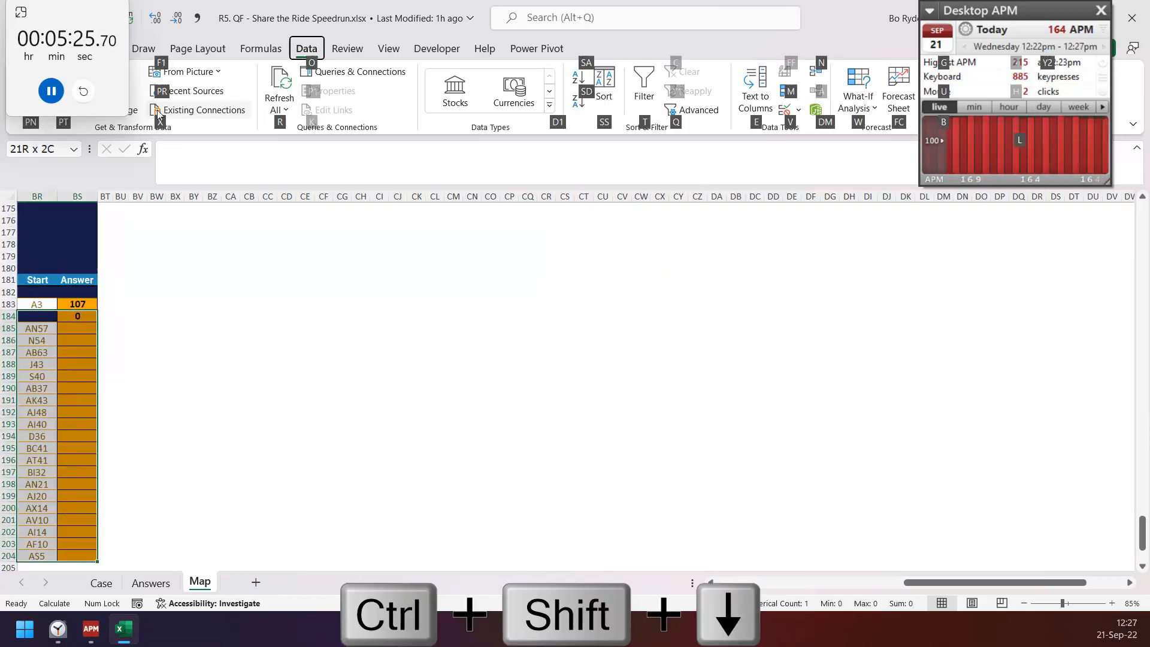
click(856, 88)
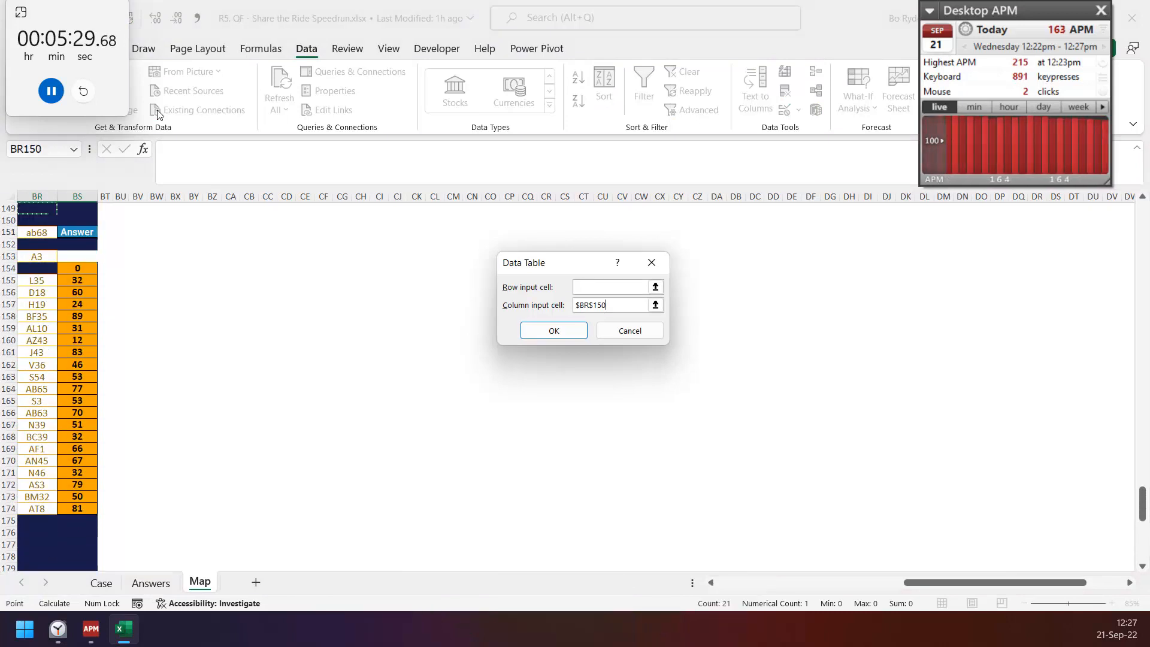
click(552, 330)
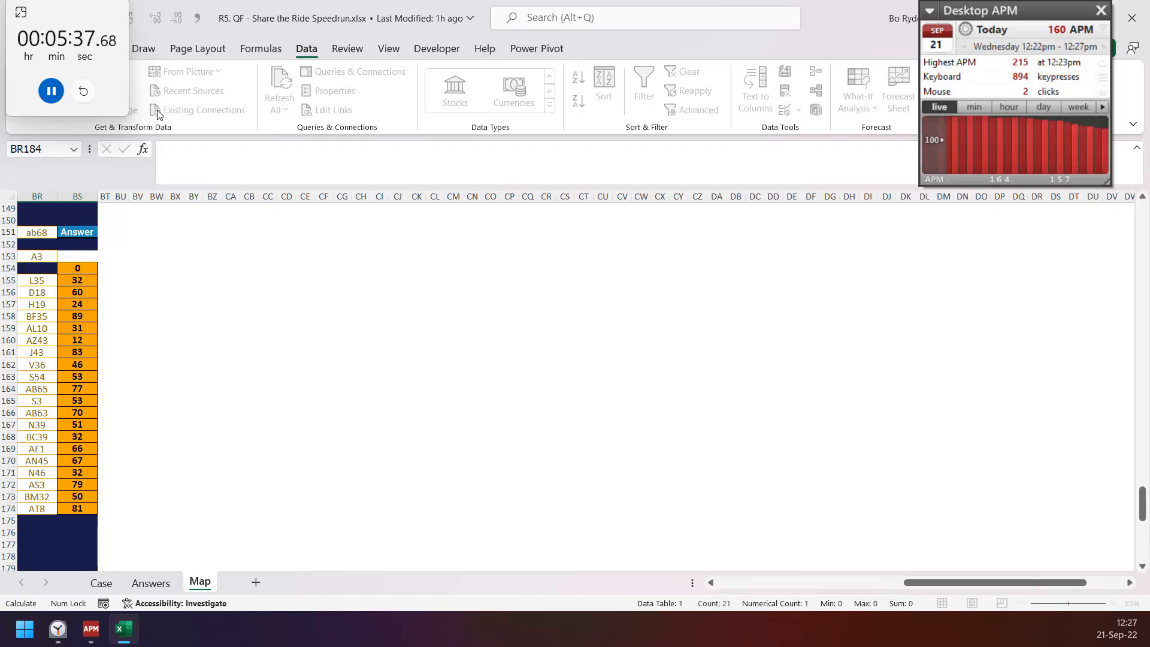
key(ctrl+Down)
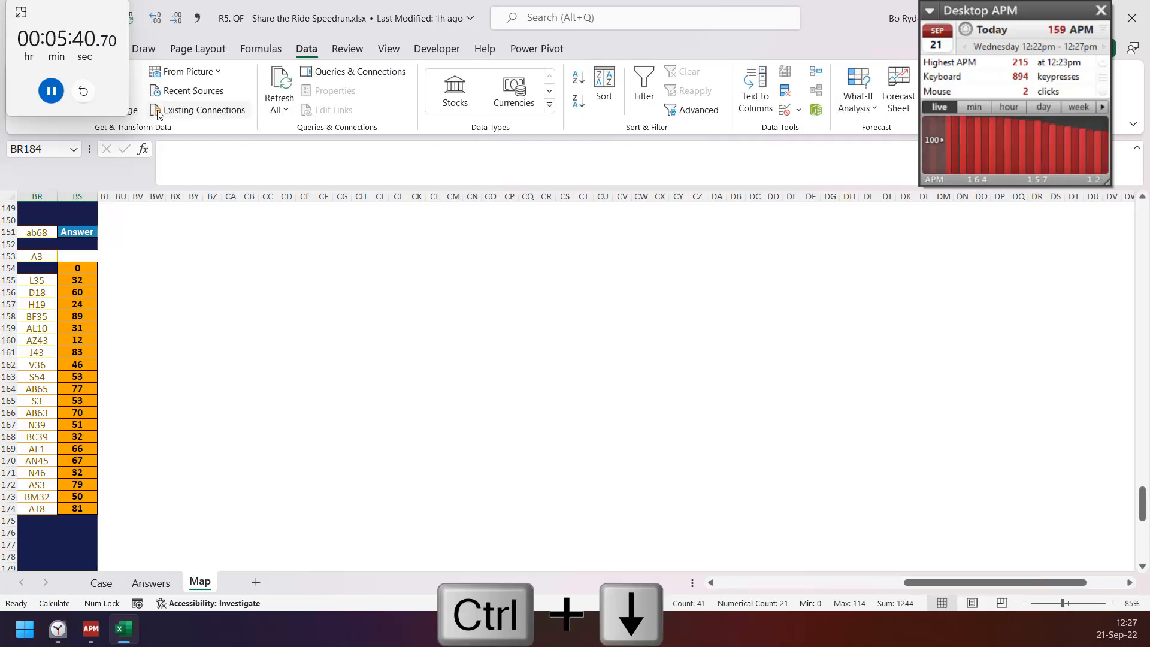
key(ctrl+shift+down)
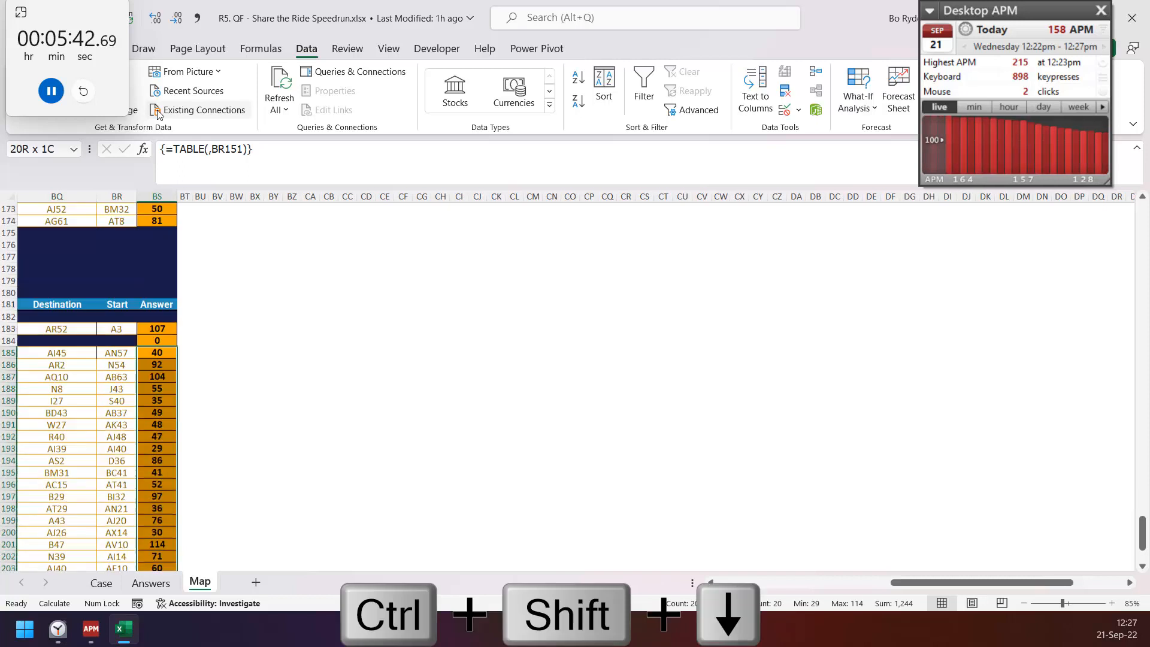
key(ctrl+shift+down)
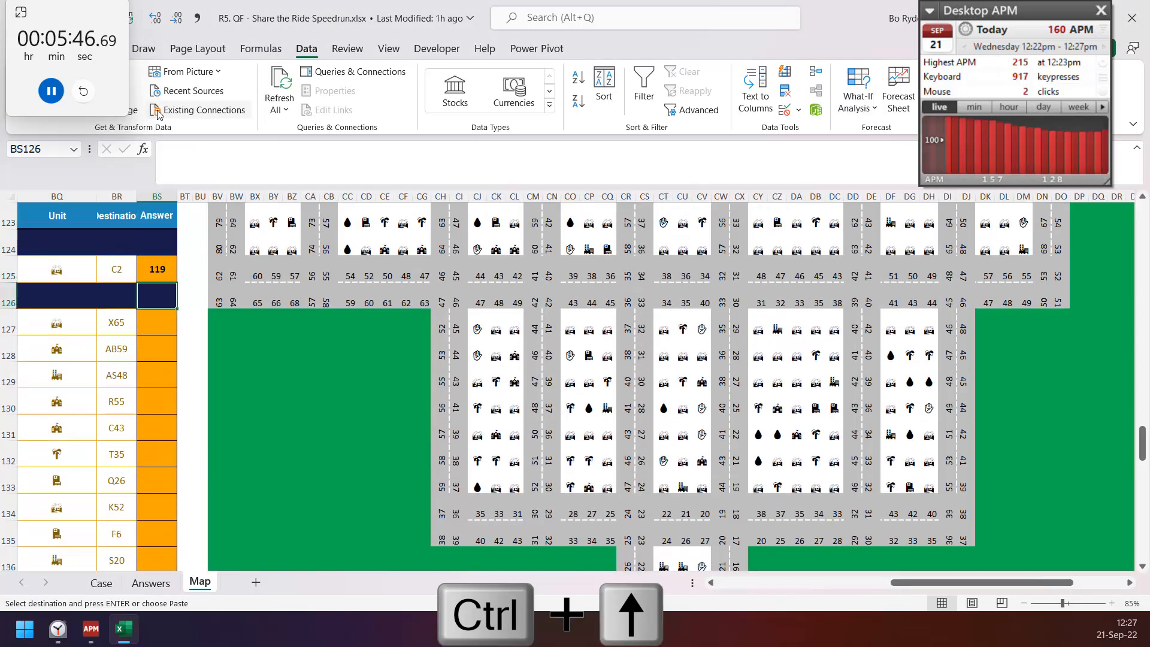
Enter a MINIFS(ds,ad,...) formula down BS127's answer column, giving times like 43, 65, 46.
text(=mi)
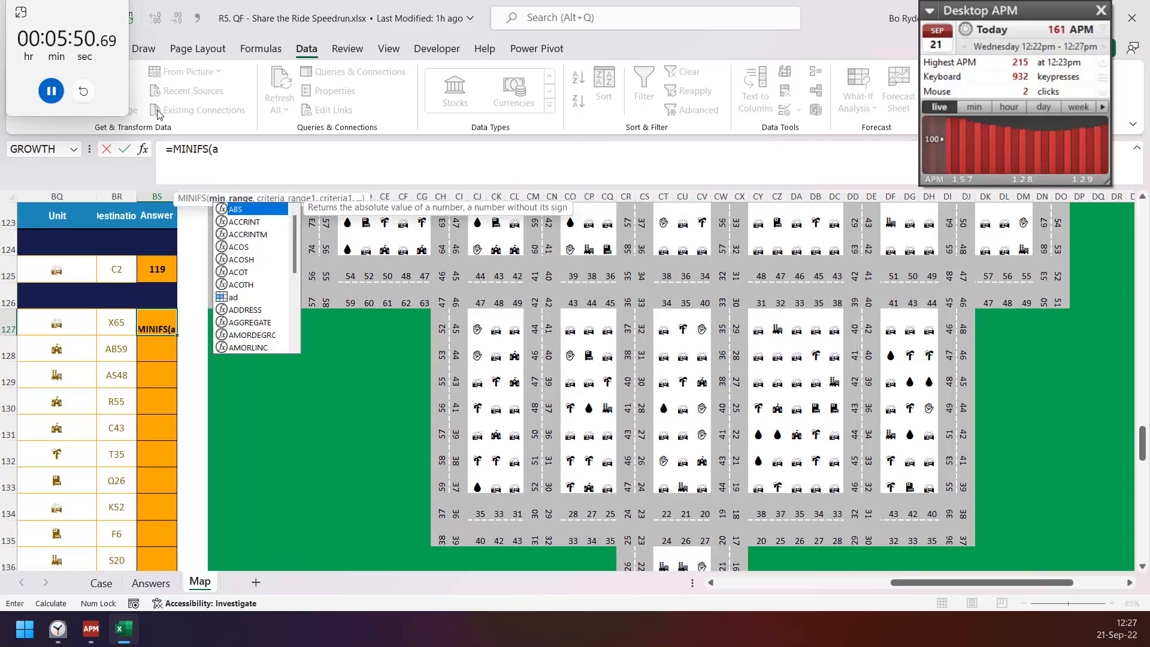
text(ds,ad)
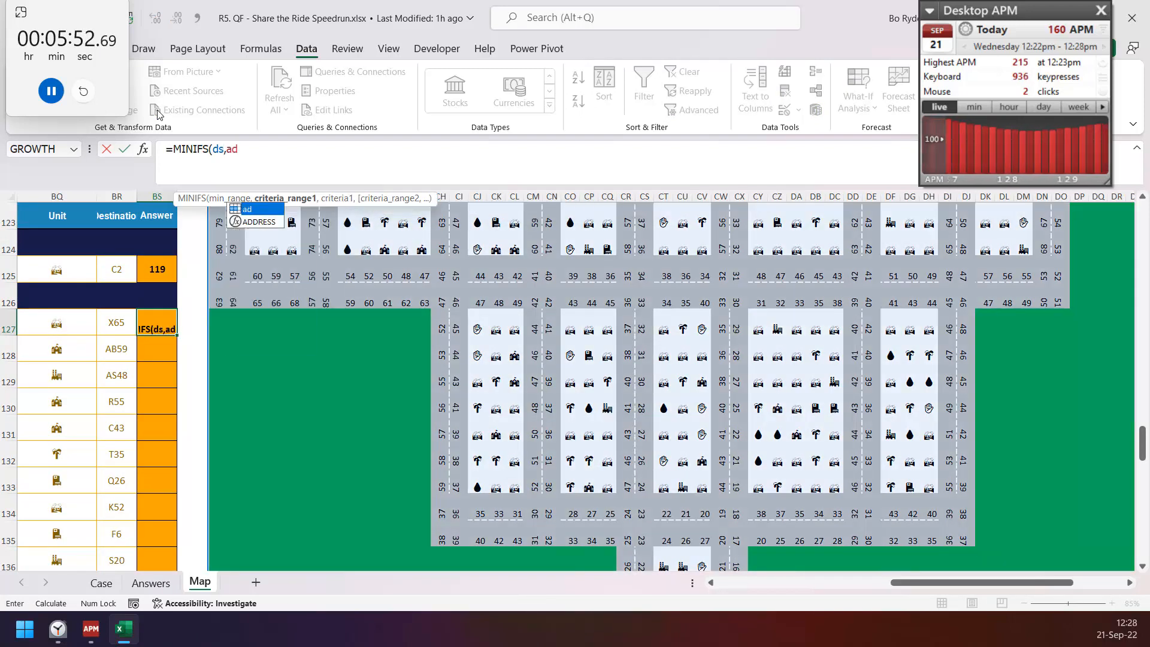
key(ctrl+shift+down)
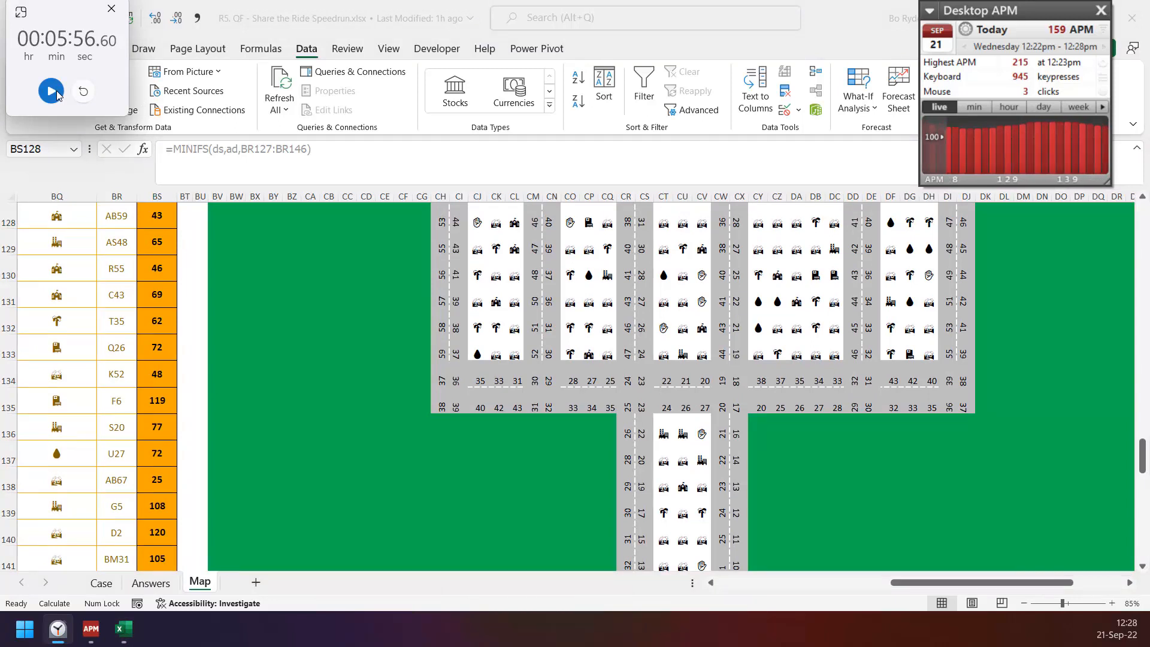
key(alt+tab)
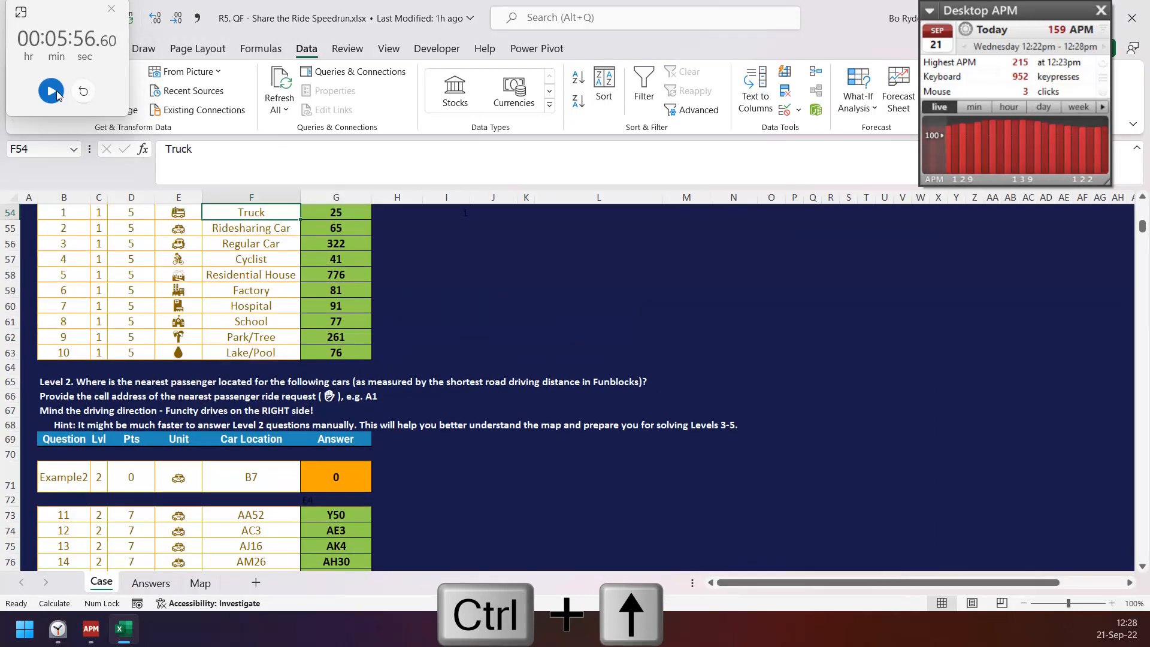
Review the Case sheet's Level 2–4 answer tables through Level 4's questions 41–60.
click(251, 477)
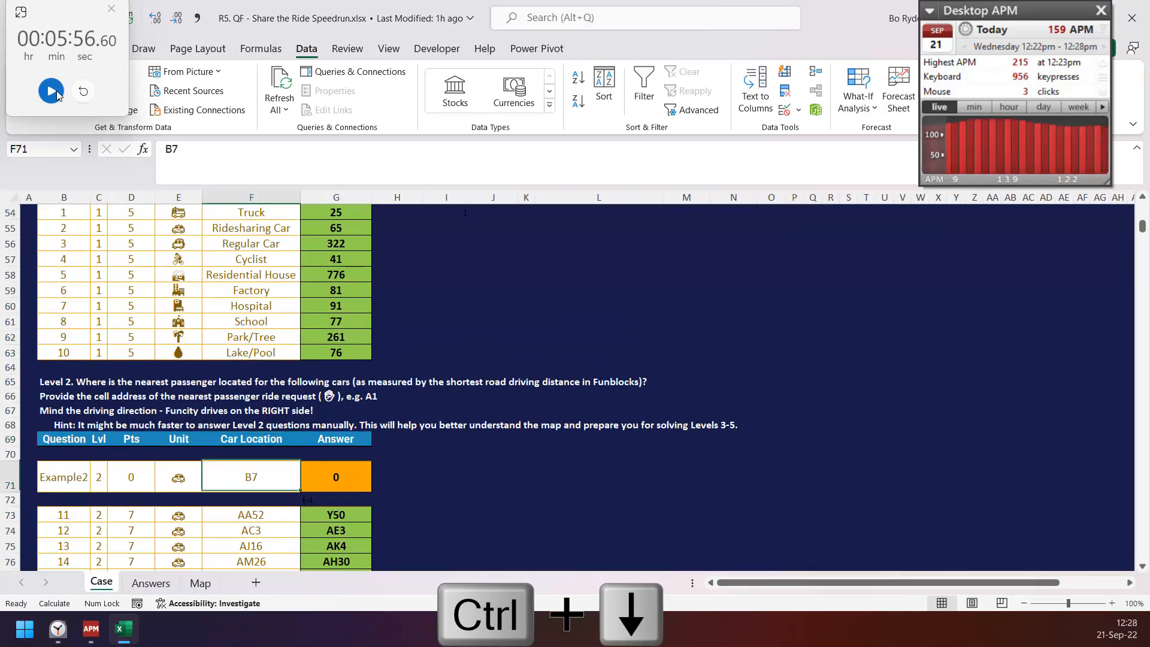
scroll(down, 3)
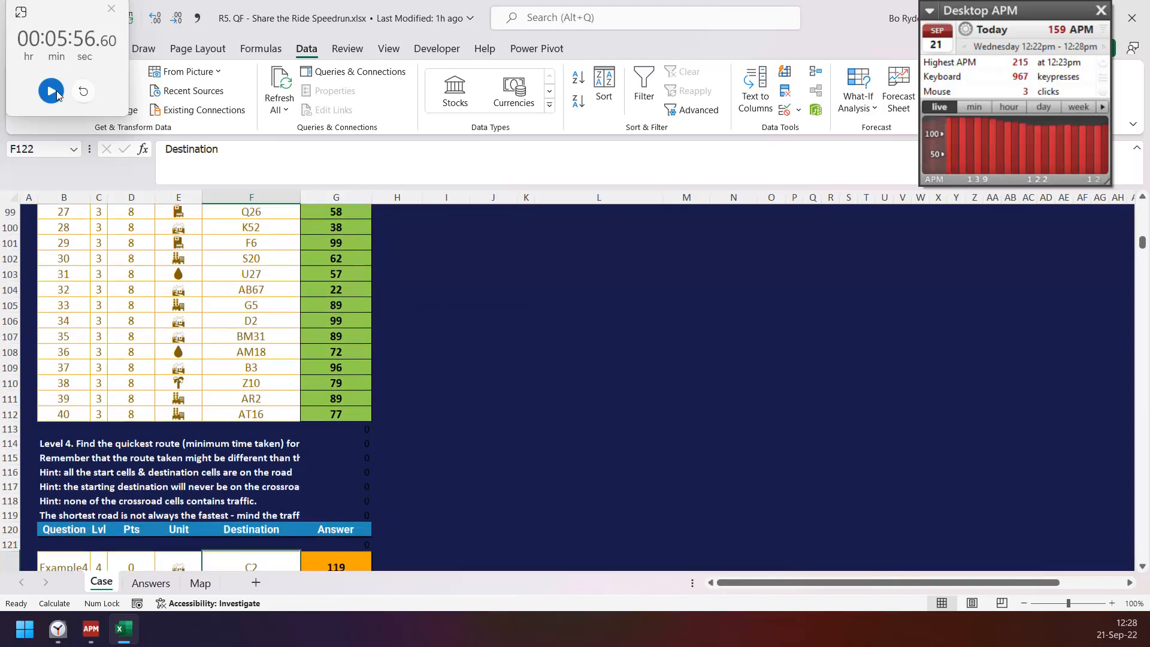
key(ctrl+down)
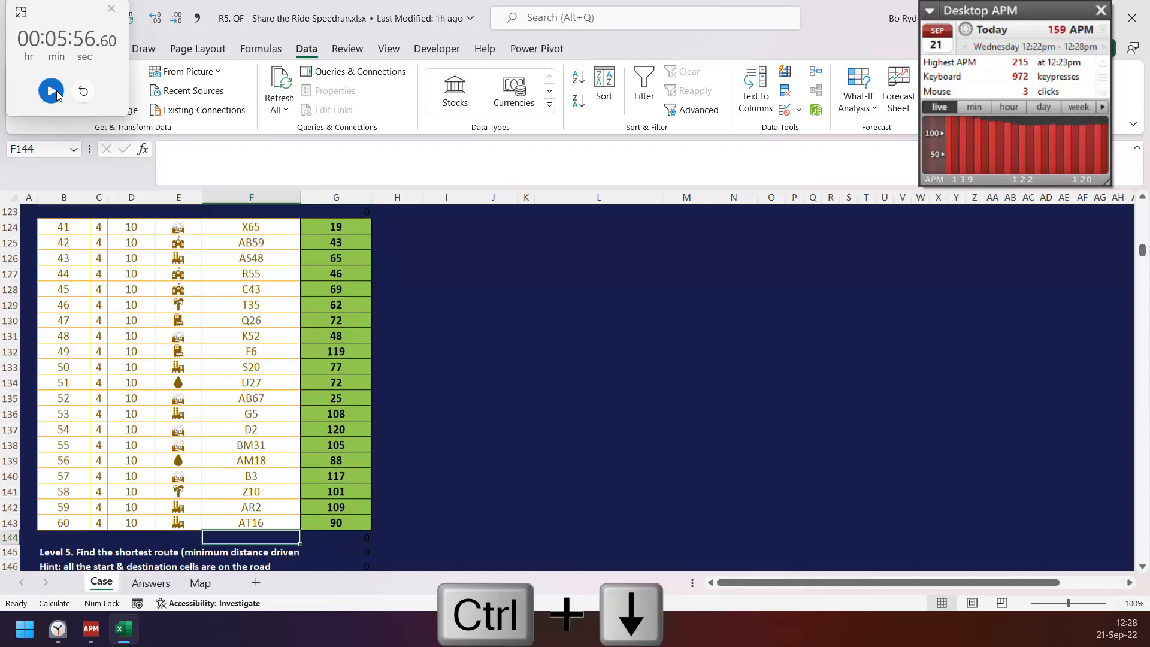